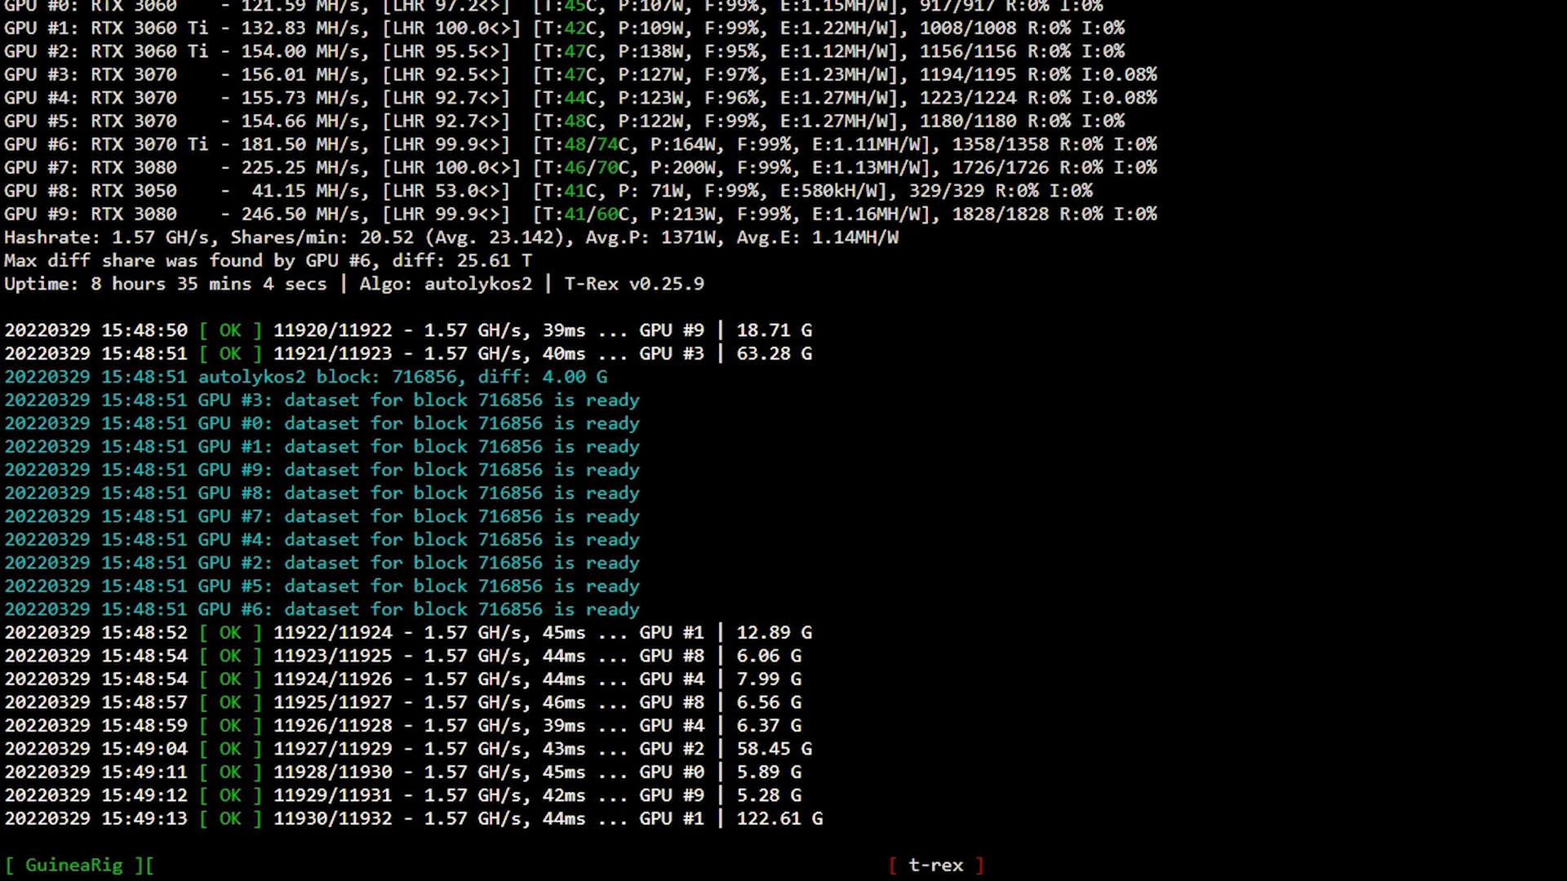
scroll("down", 3)
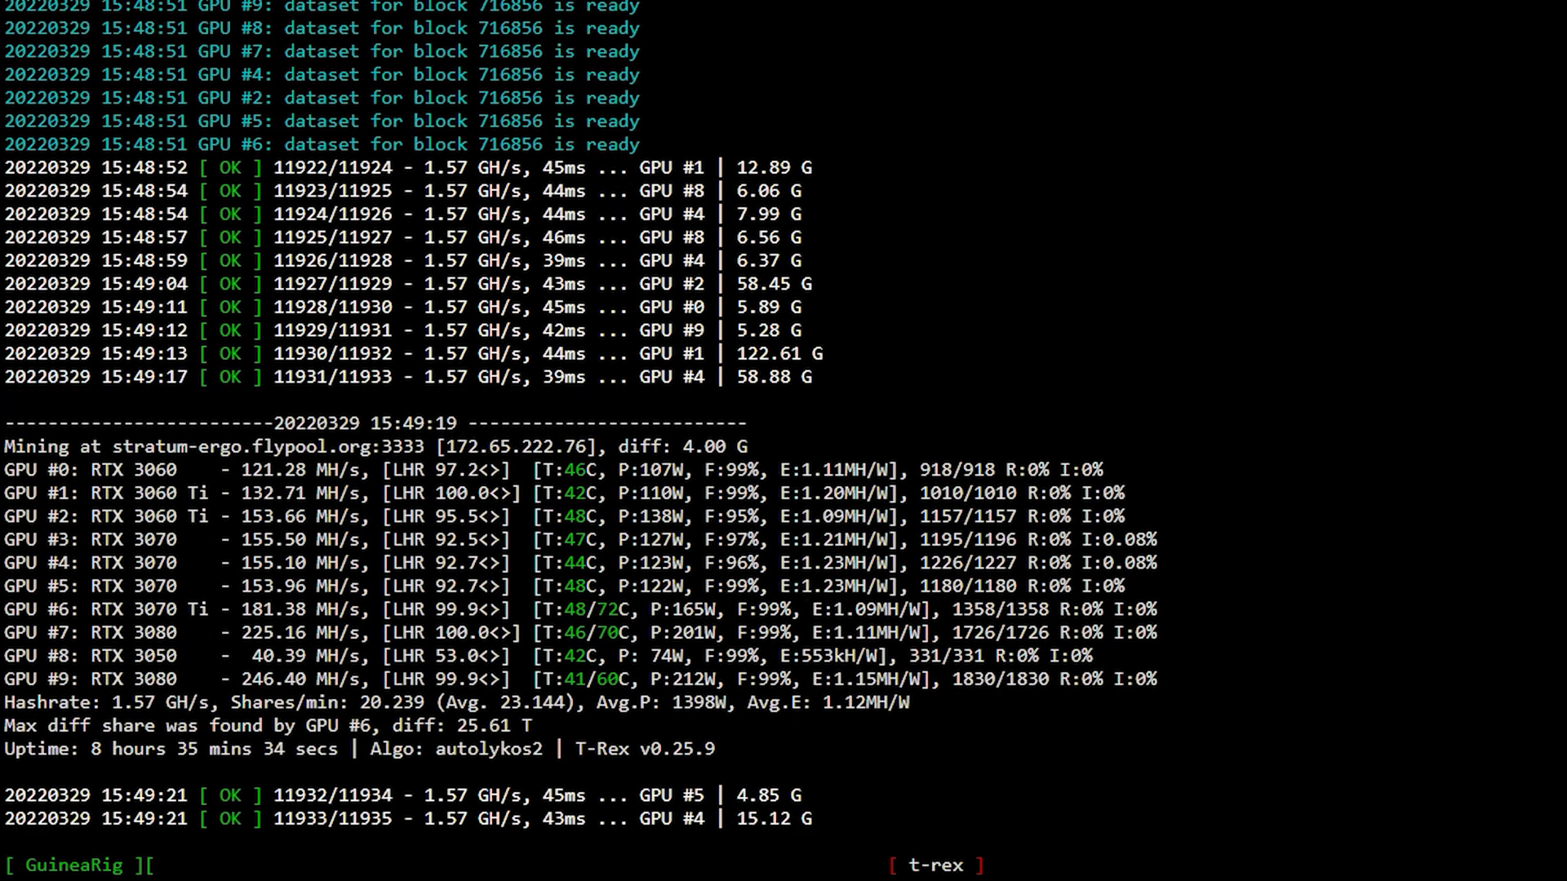
scroll("down", 3)
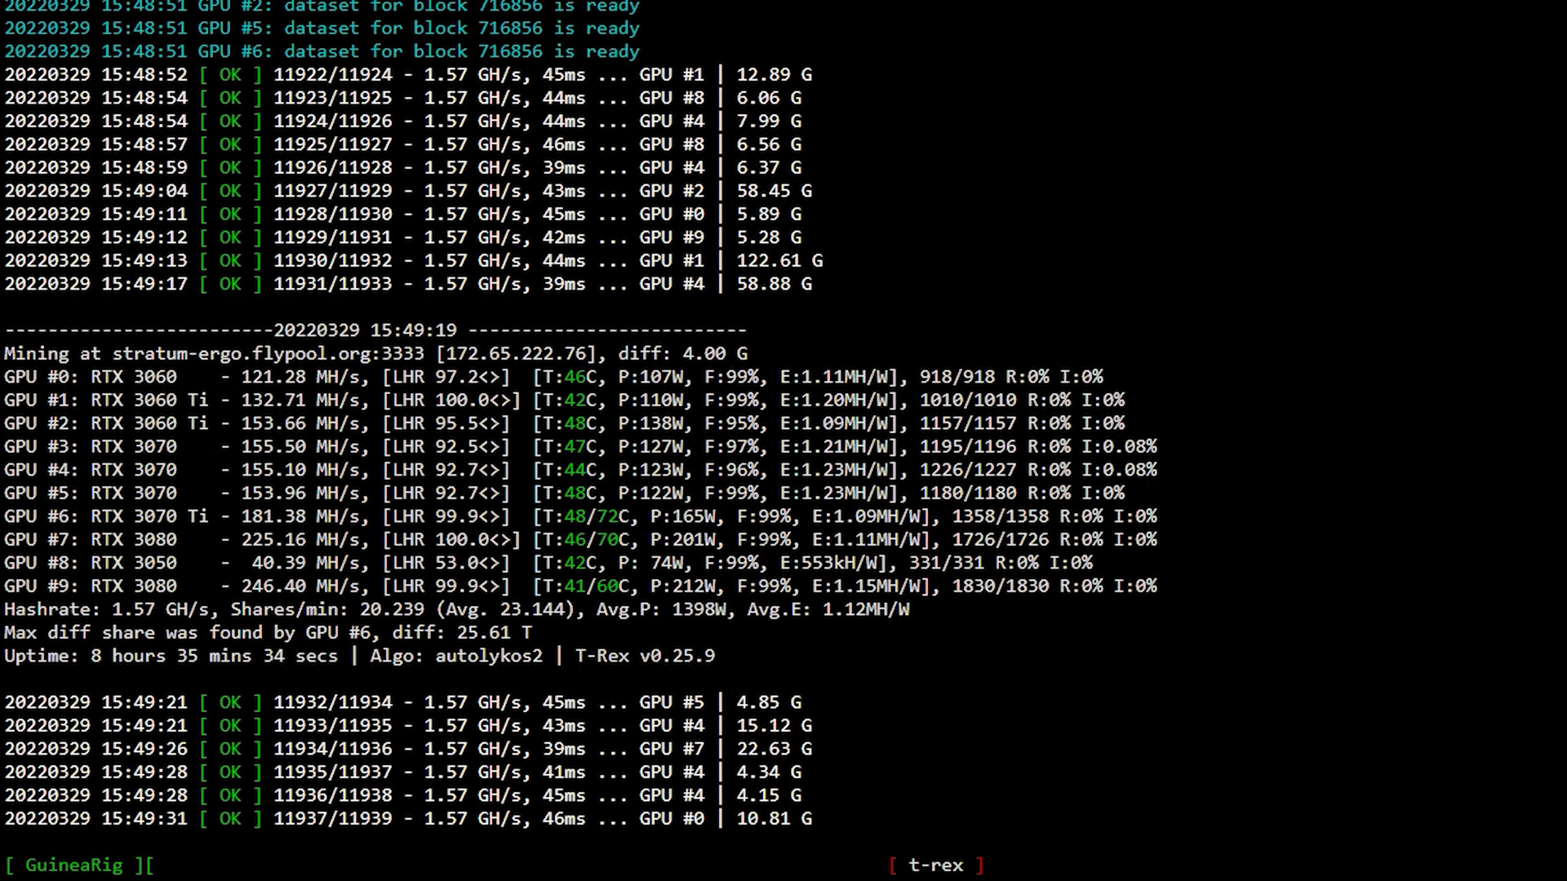
scroll("down", 3)
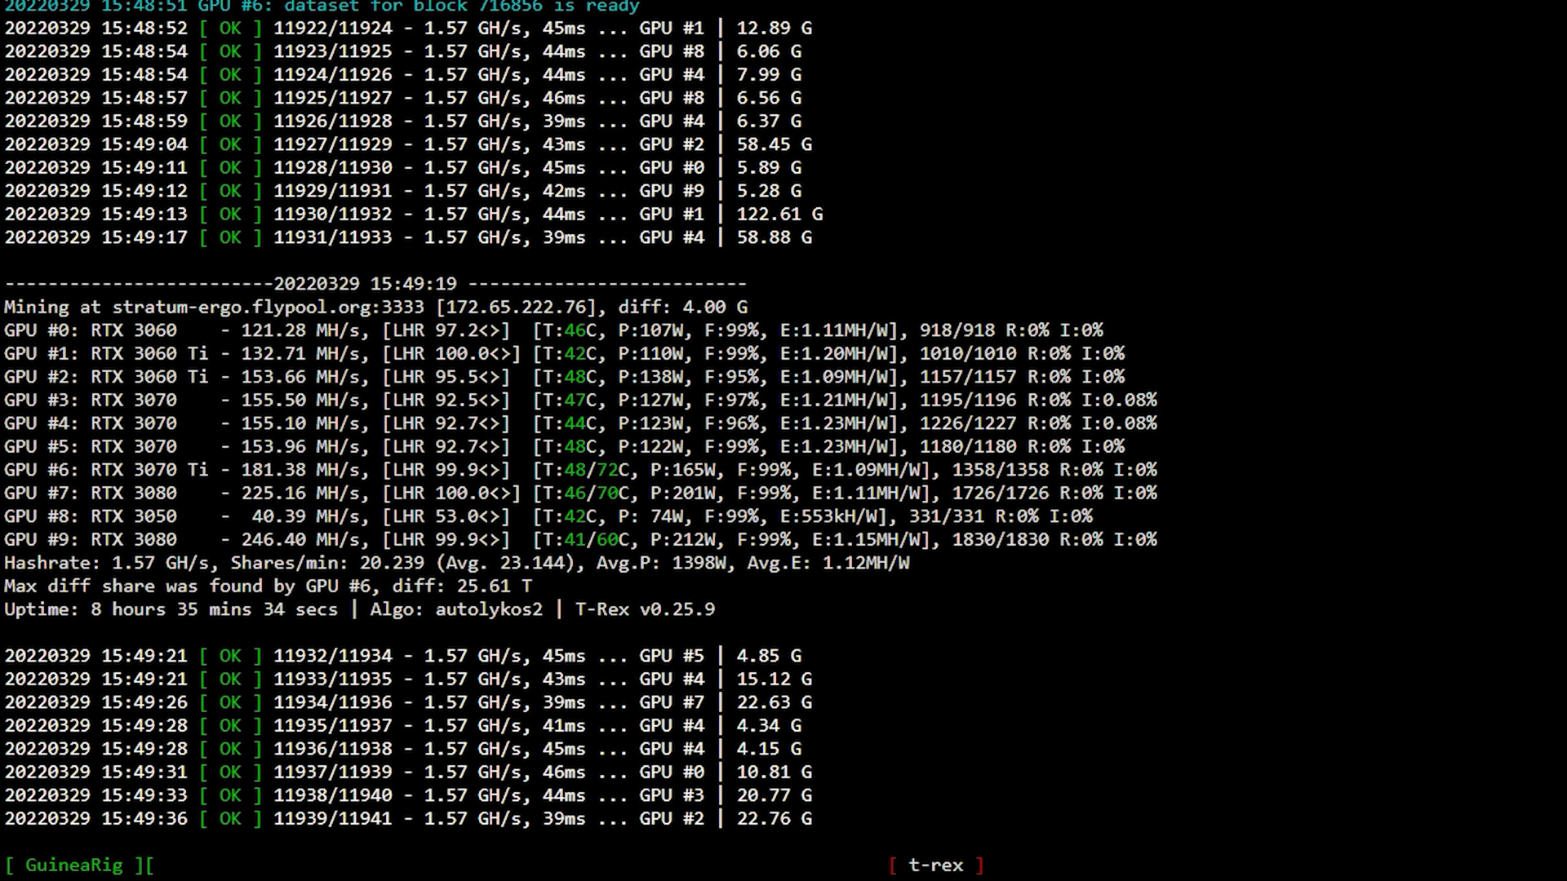
scroll("down", 3)
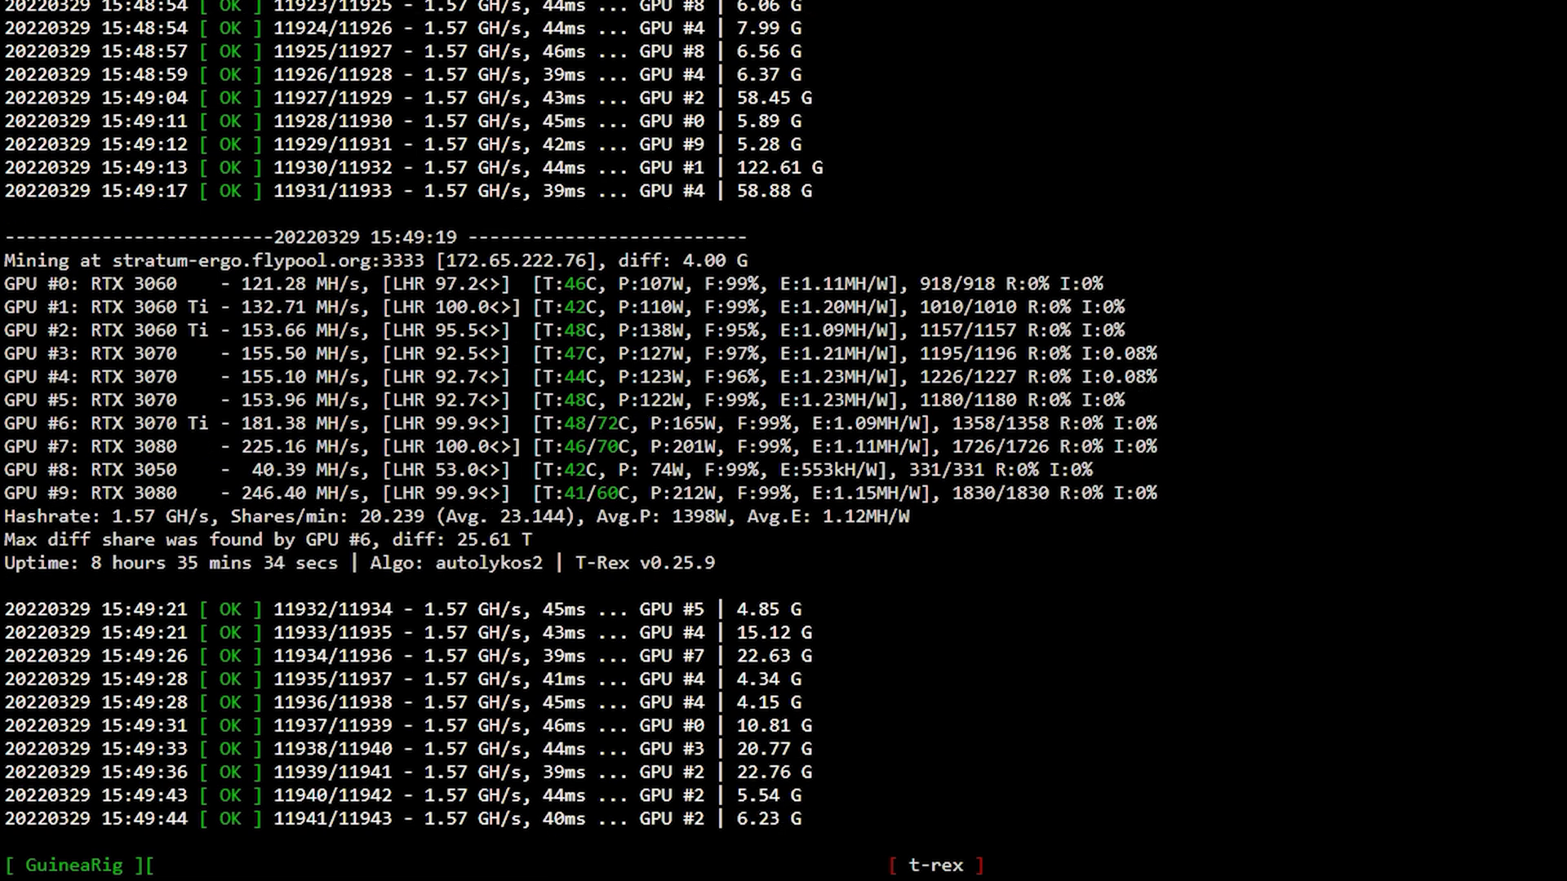
scroll("down", 3)
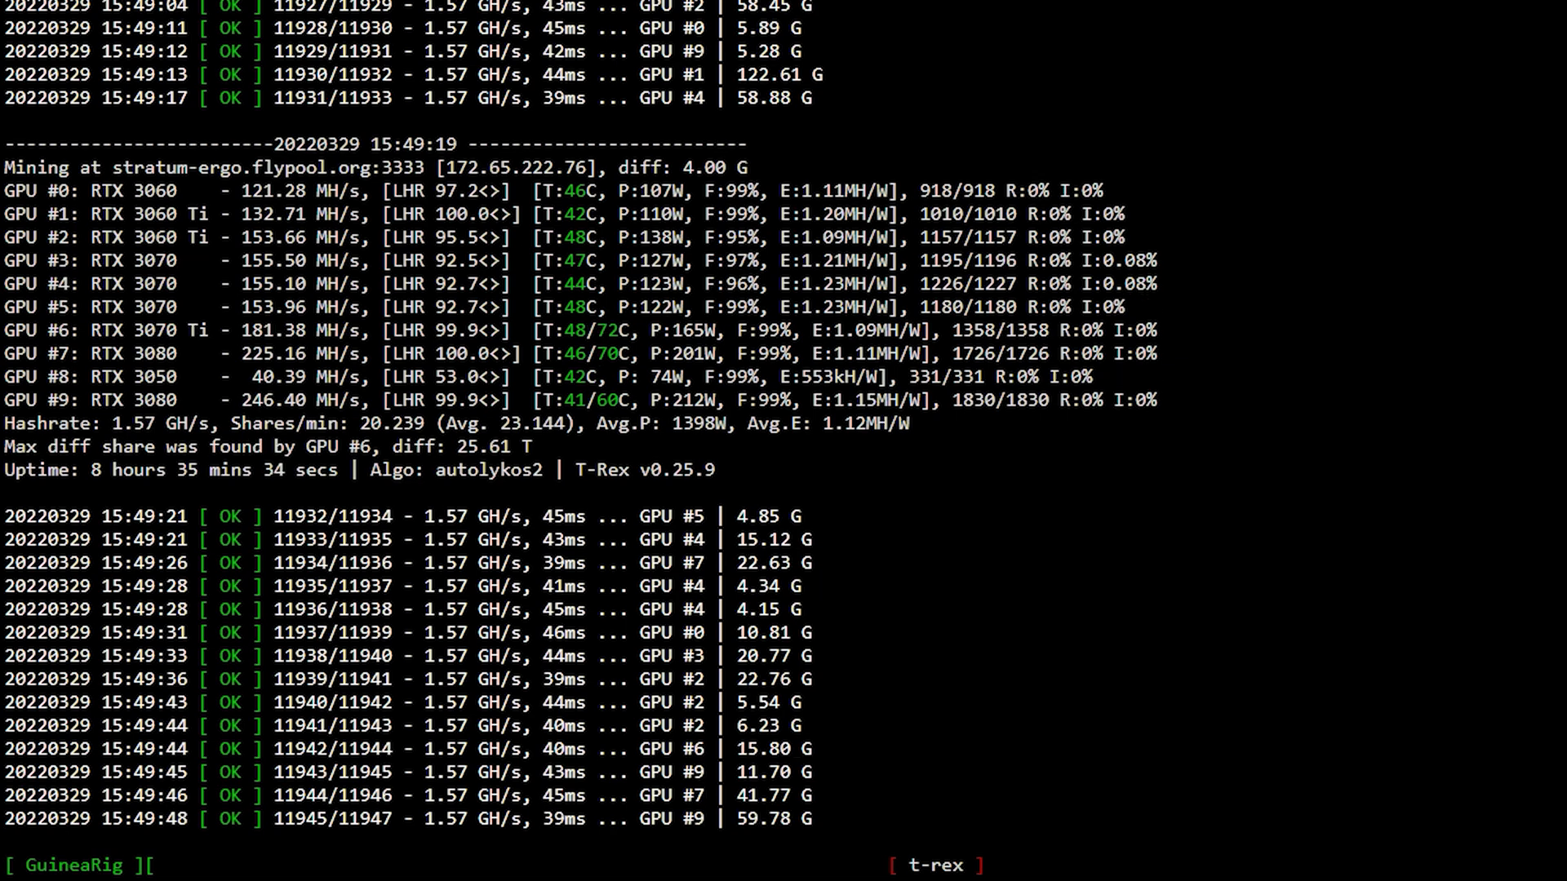
scroll("down", 3)
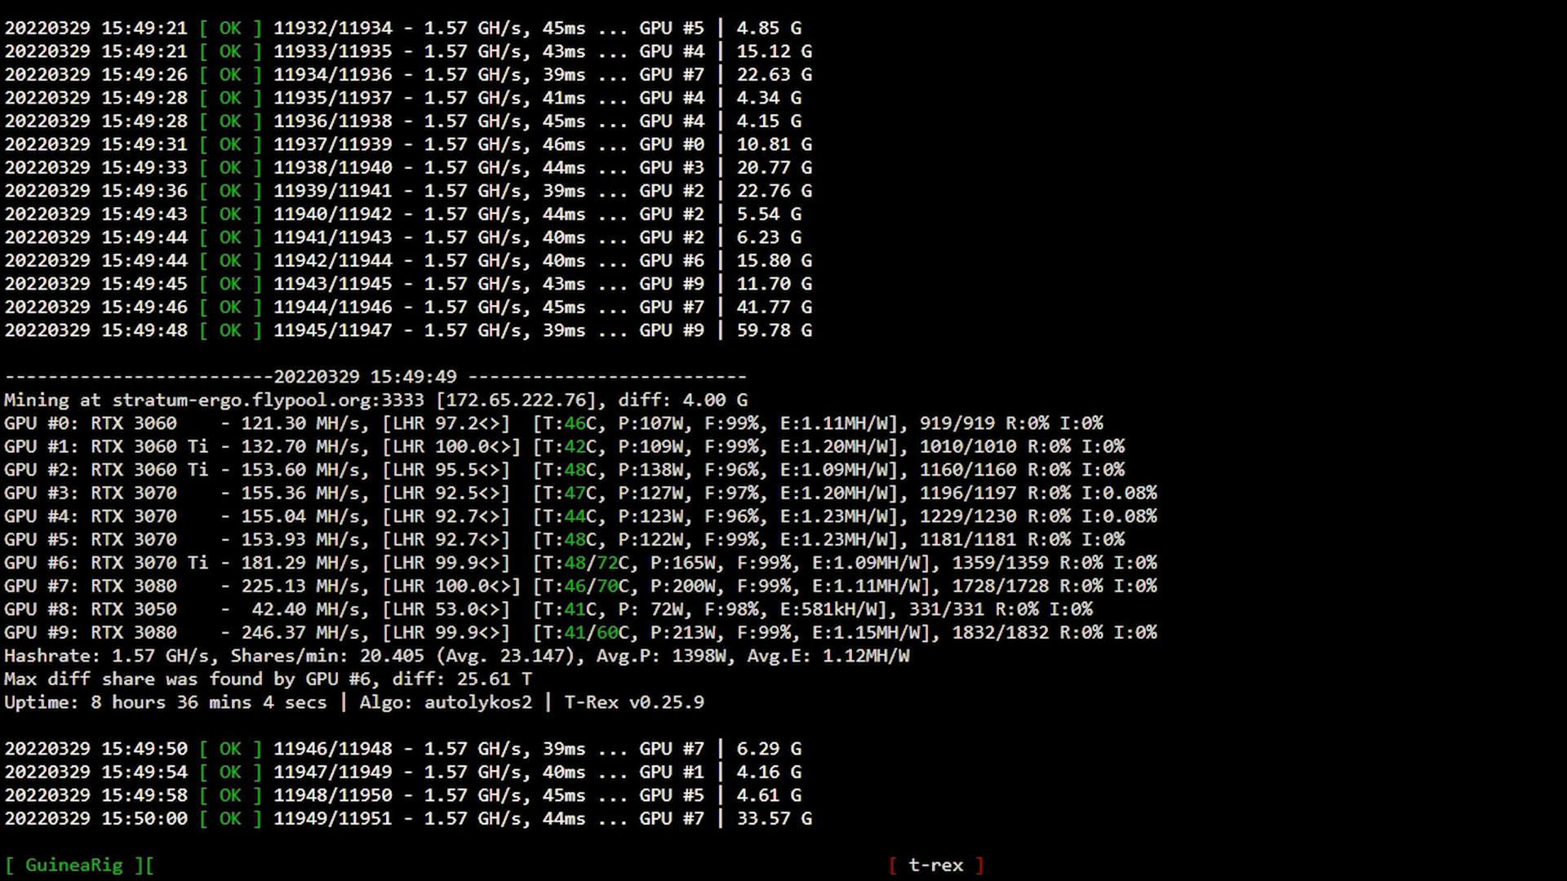
scroll("down", 3)
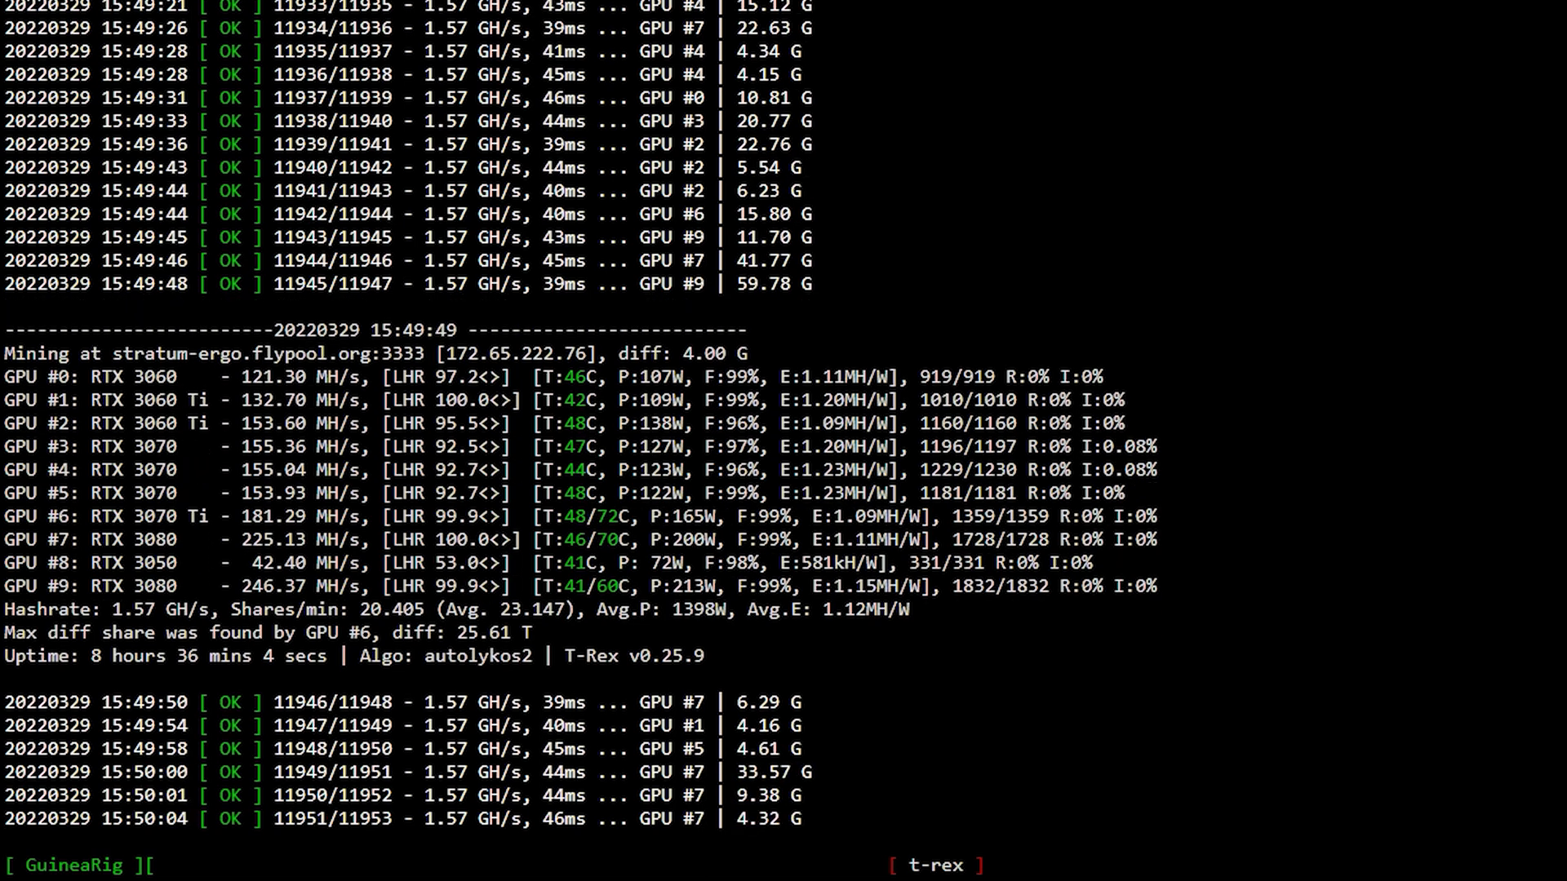
scroll("down", 3)
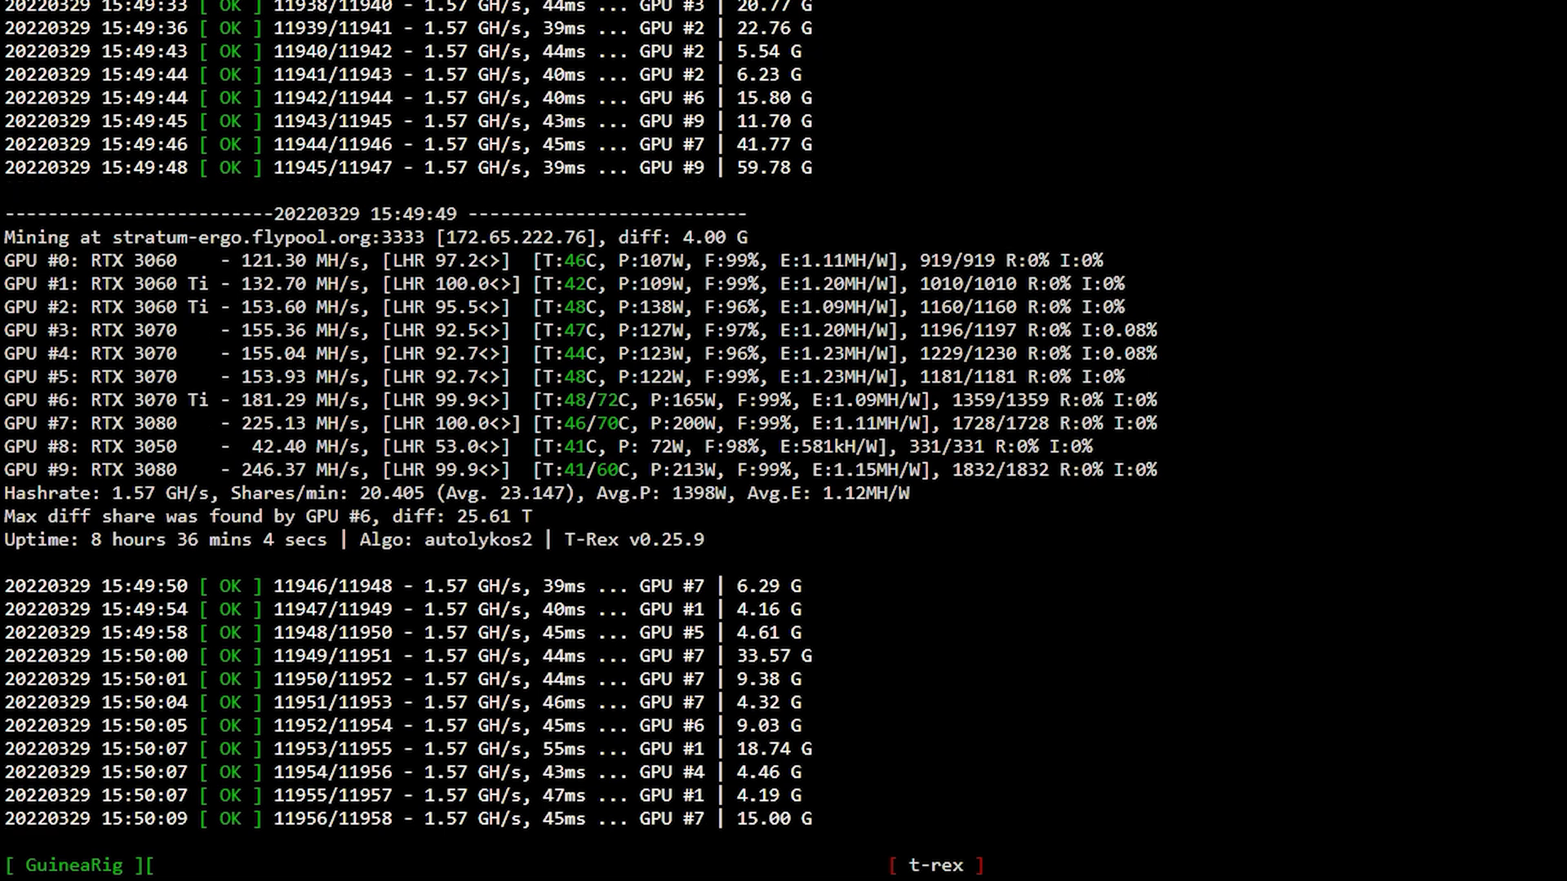
scroll("down", 3)
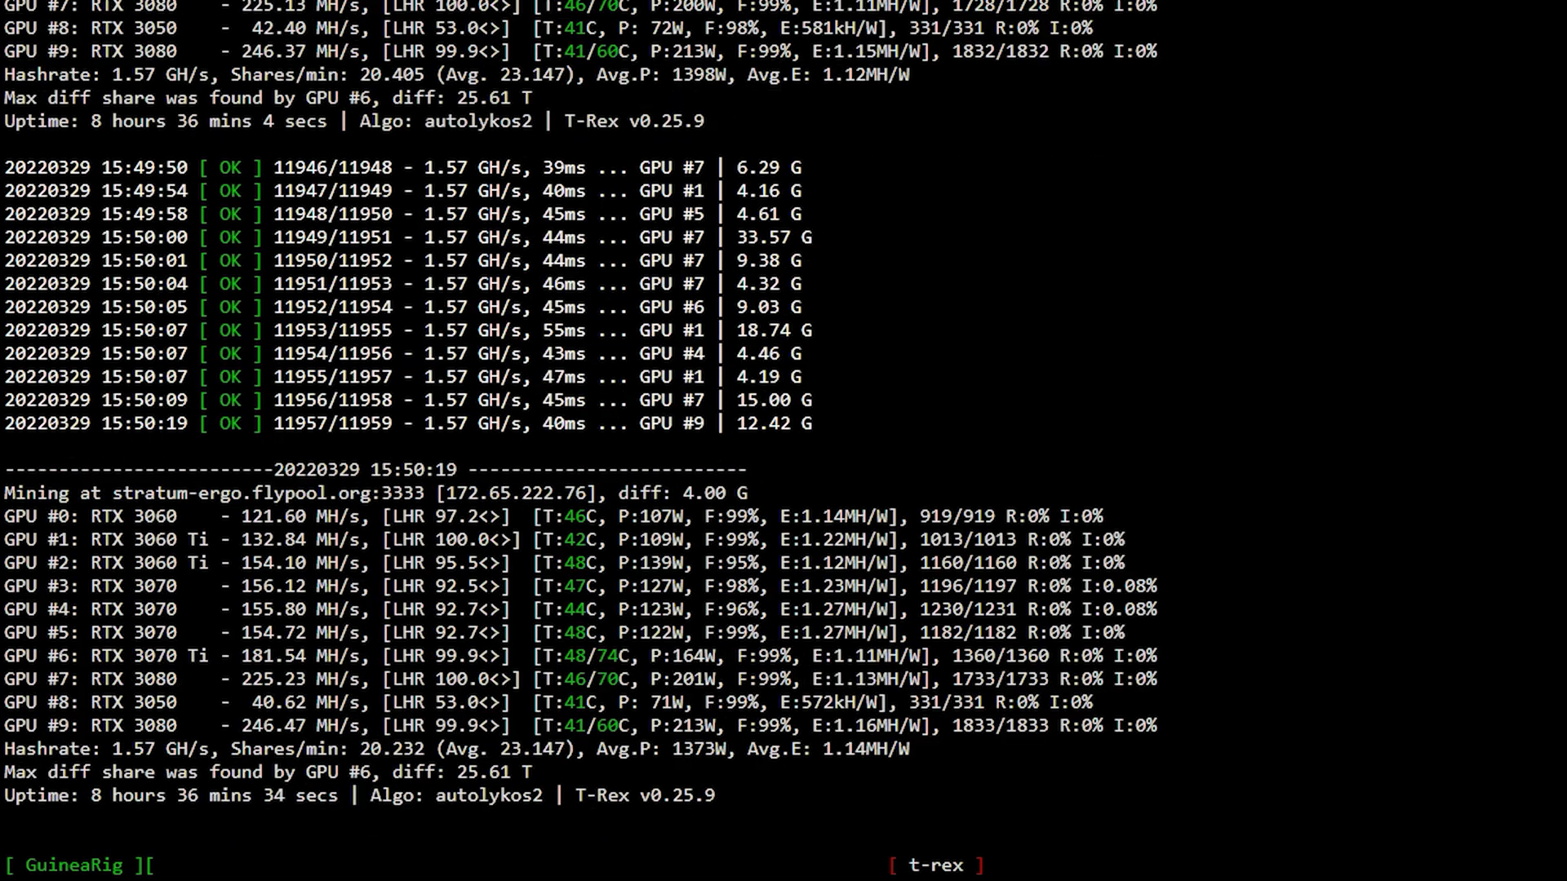
scroll("down", 3)
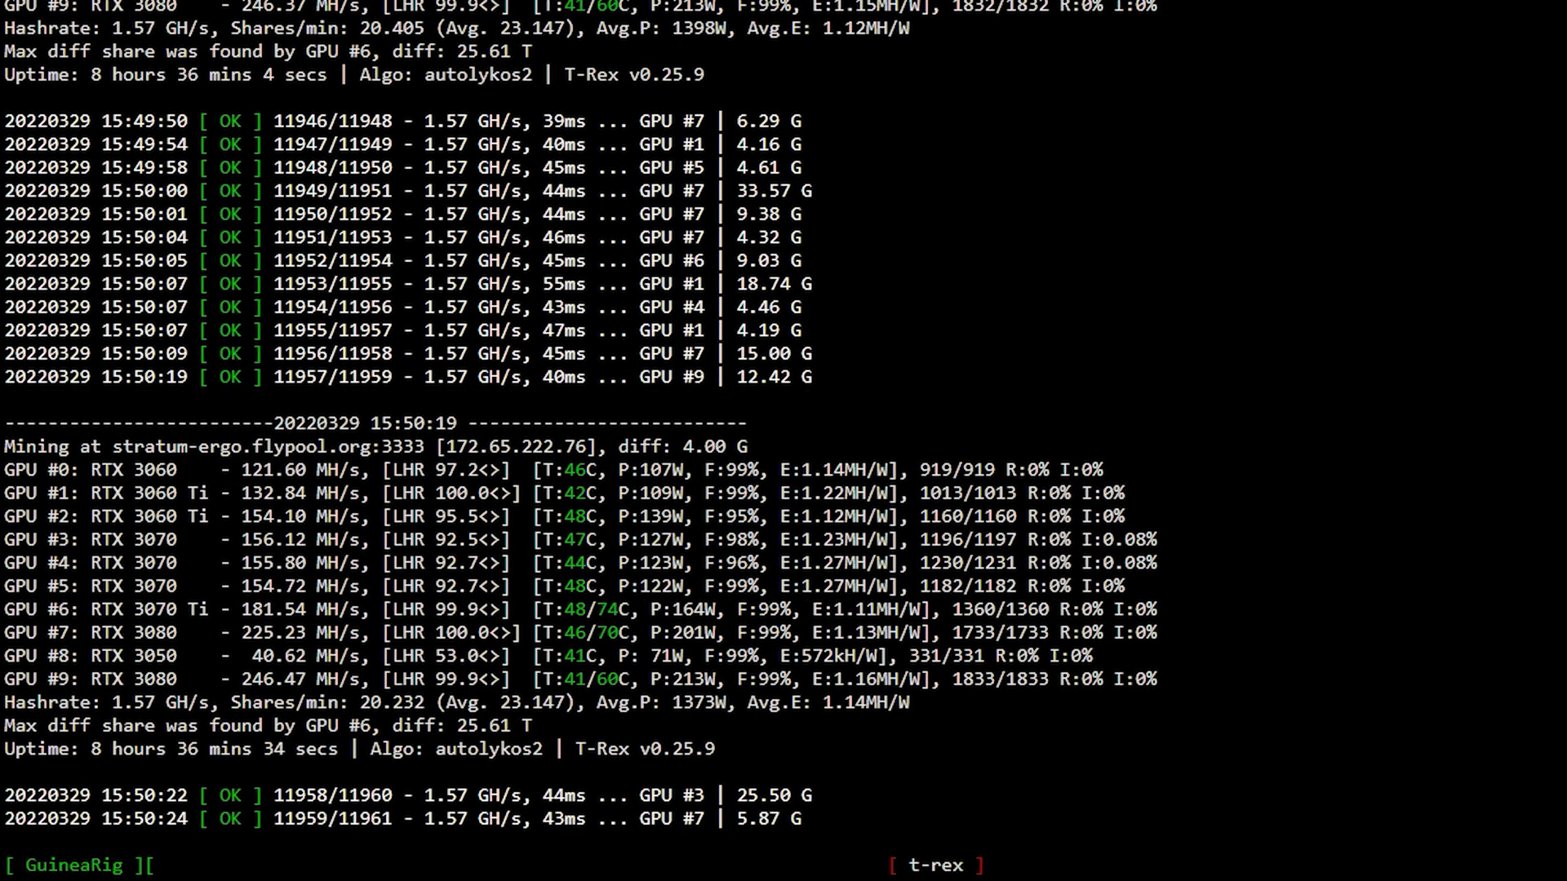
scroll("down", 3)
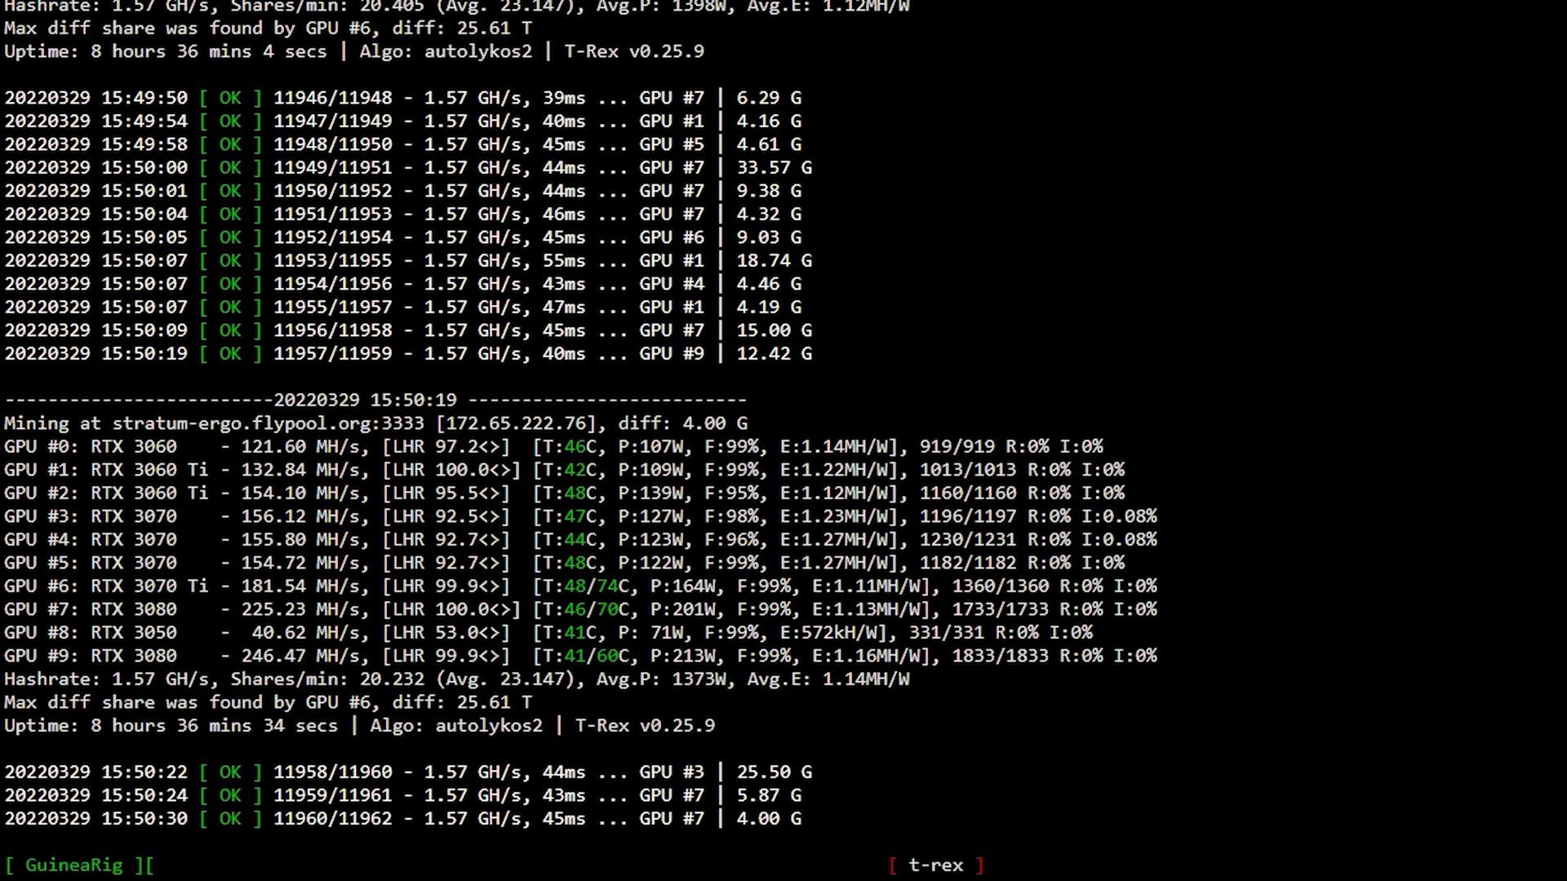
scroll("down", 3)
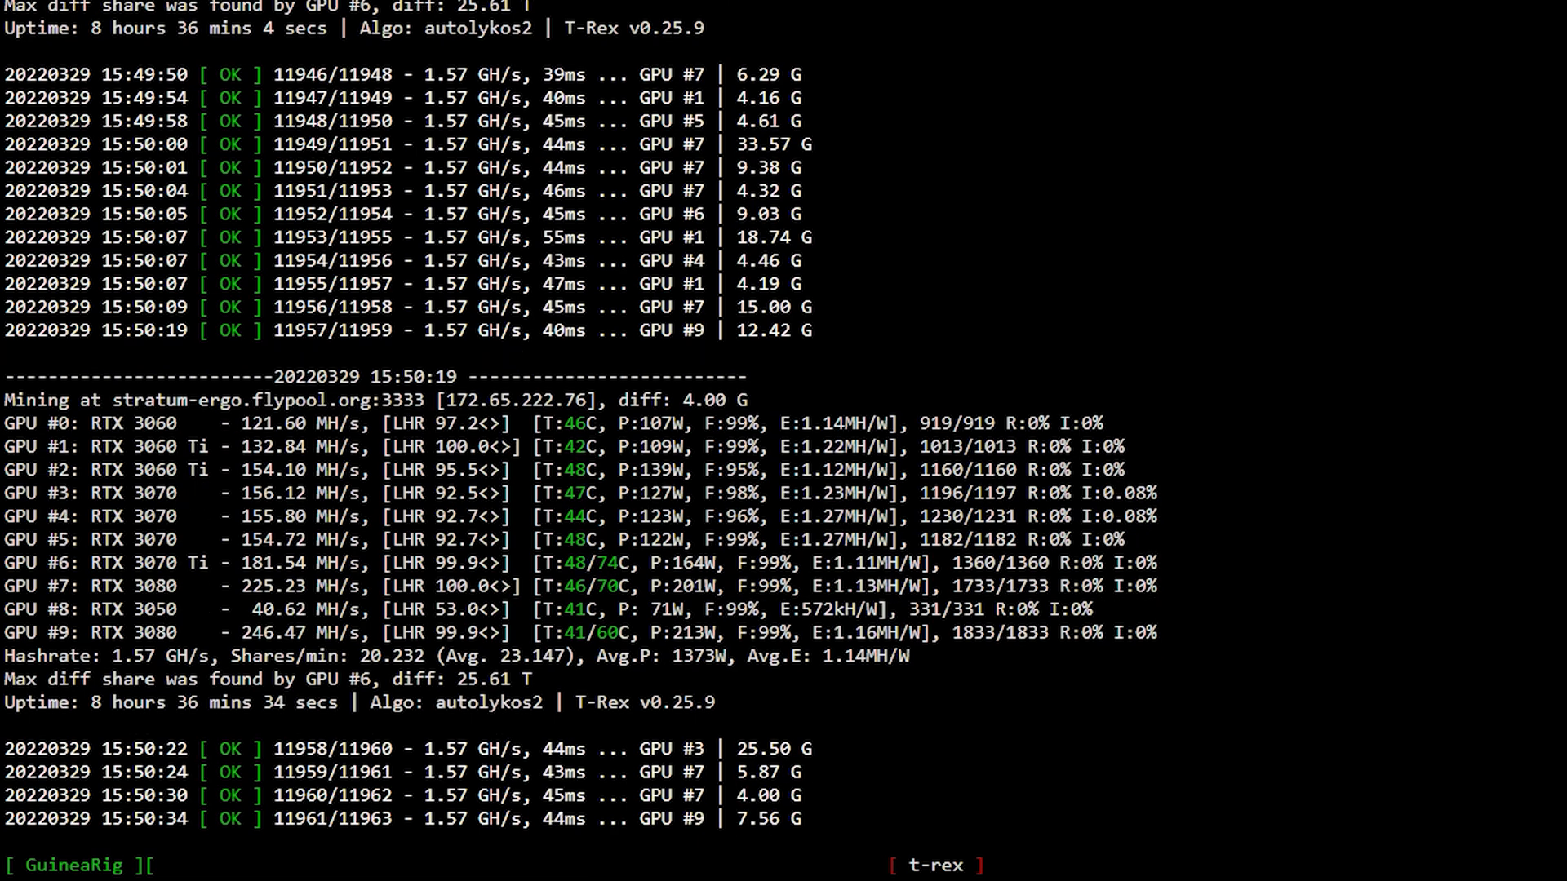
scroll("down", 3)
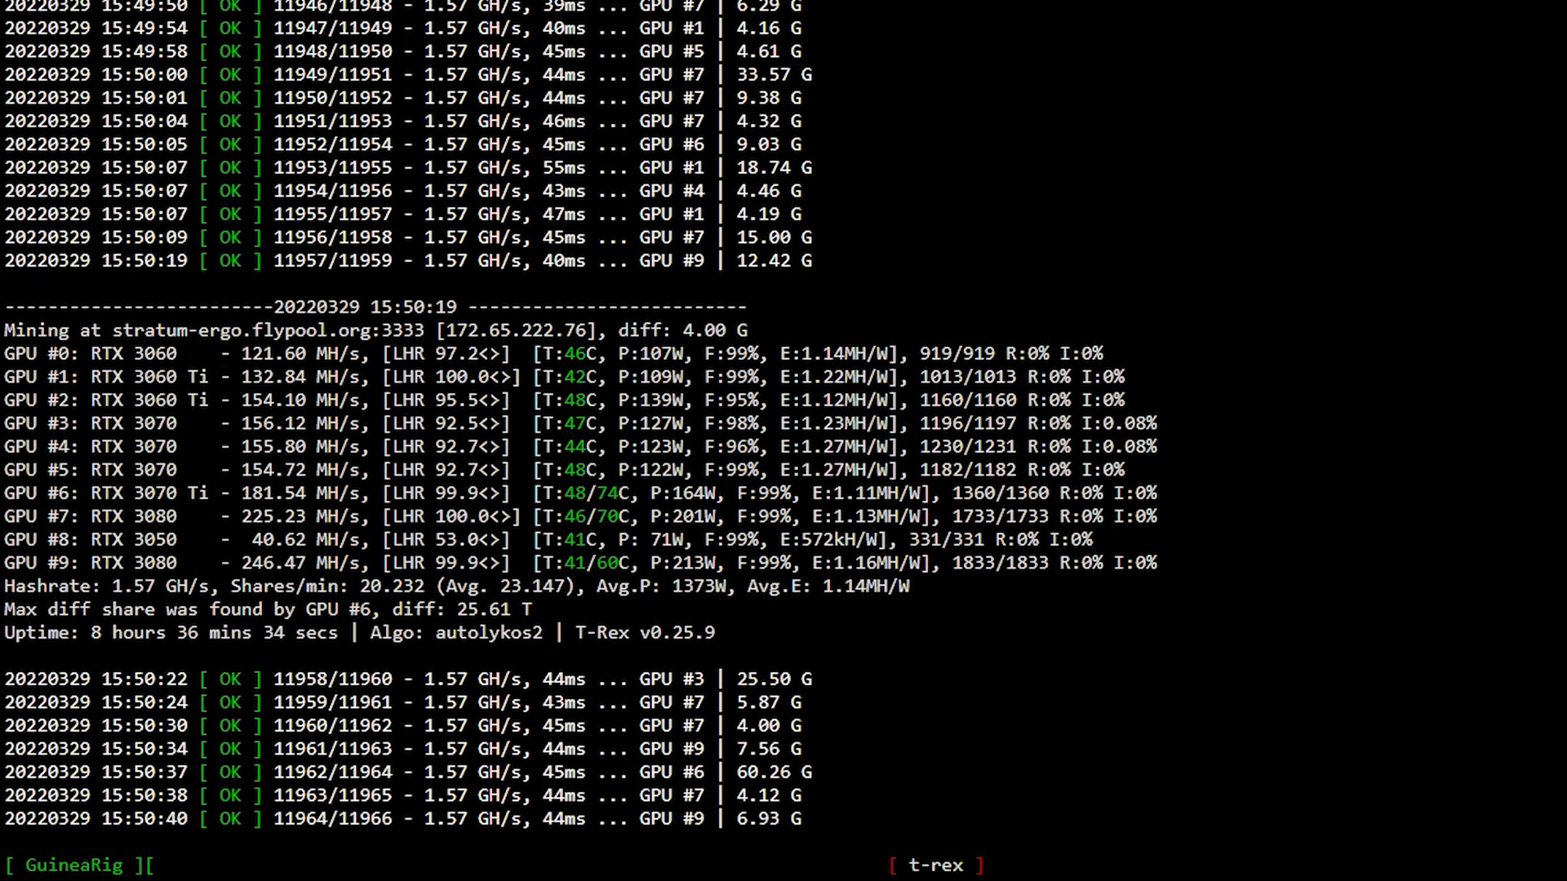
scroll("down", 3)
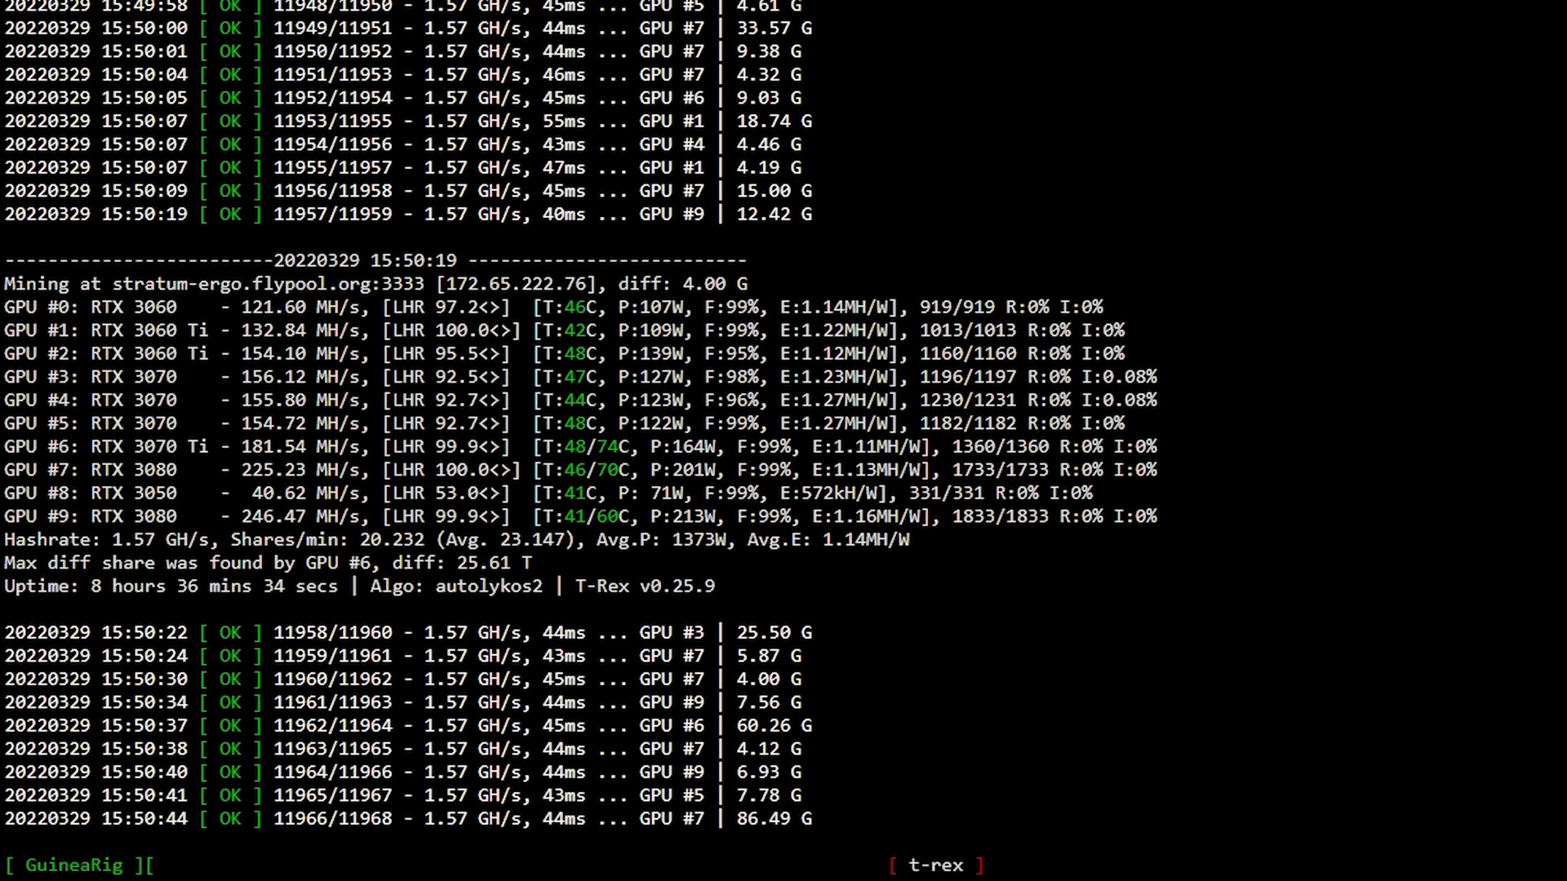
scroll("down", 3)
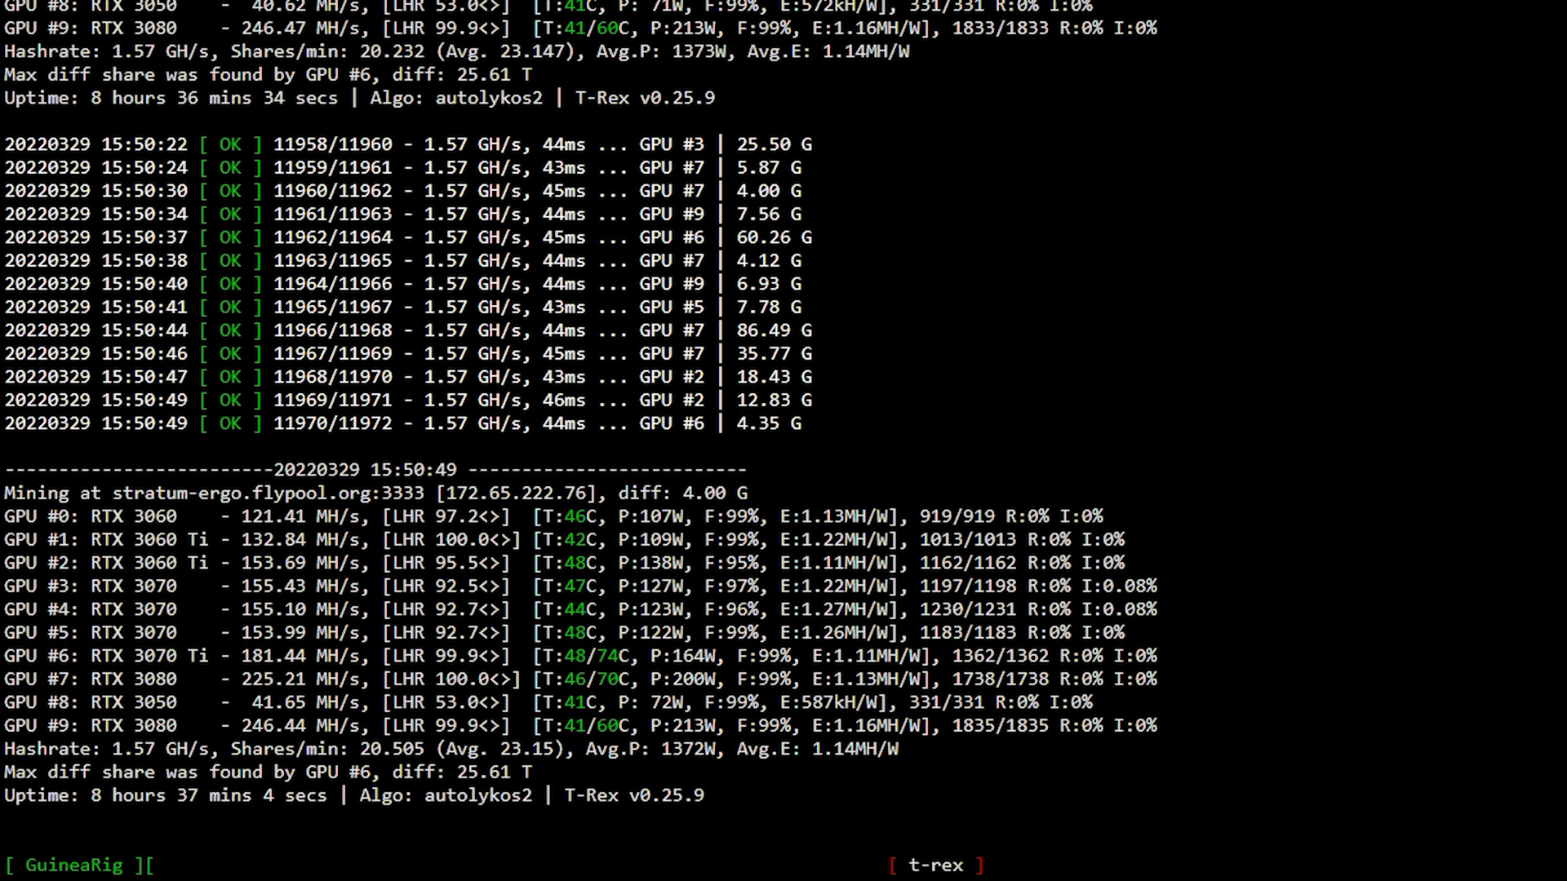
scroll("down", 3)
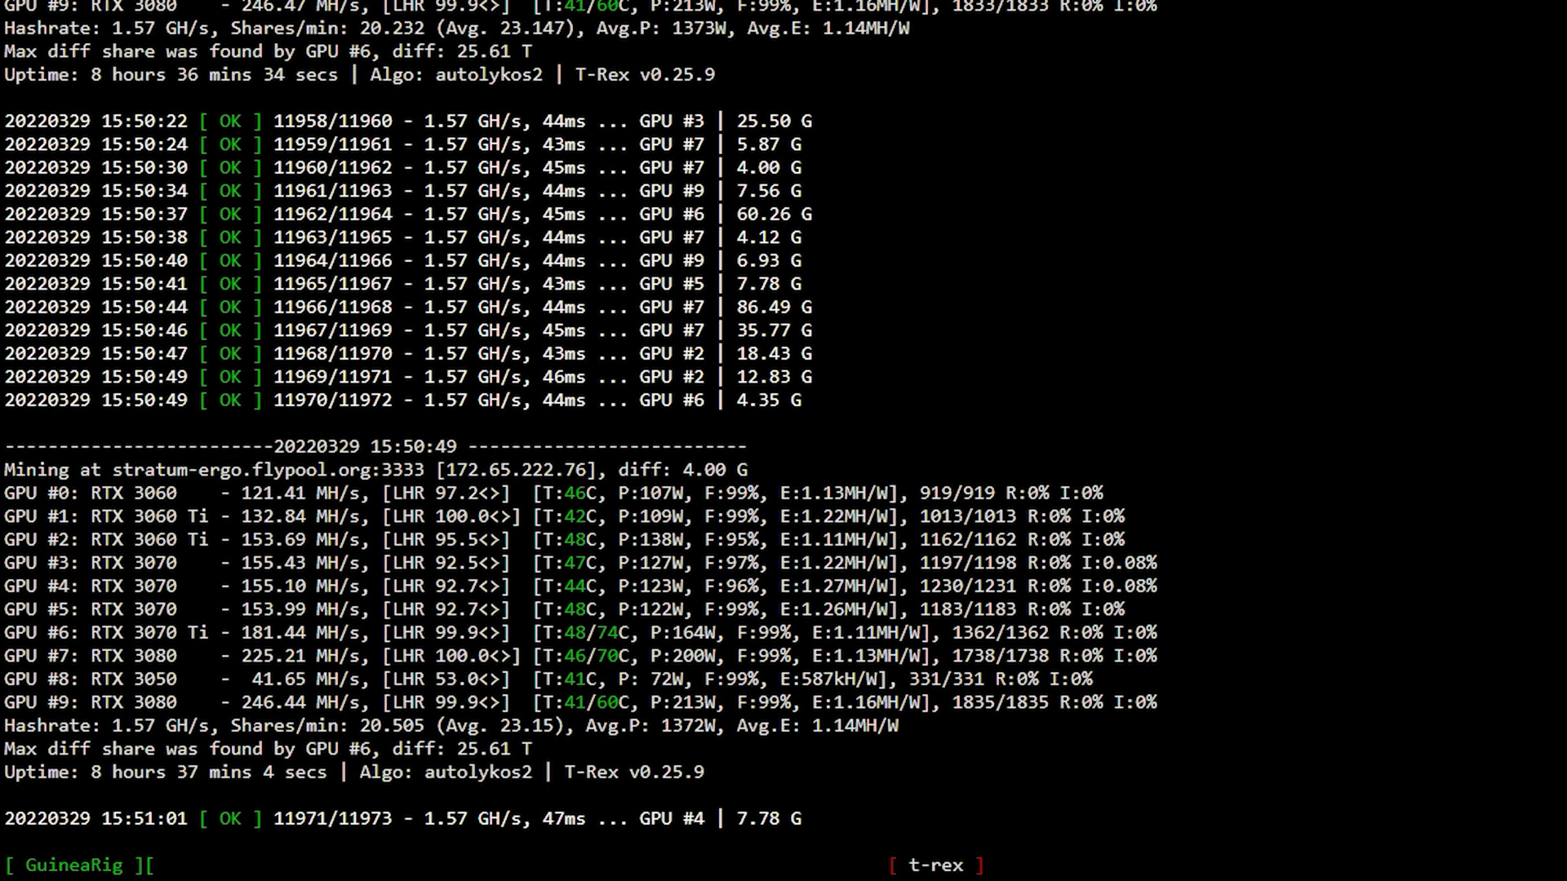
scroll("down", 3)
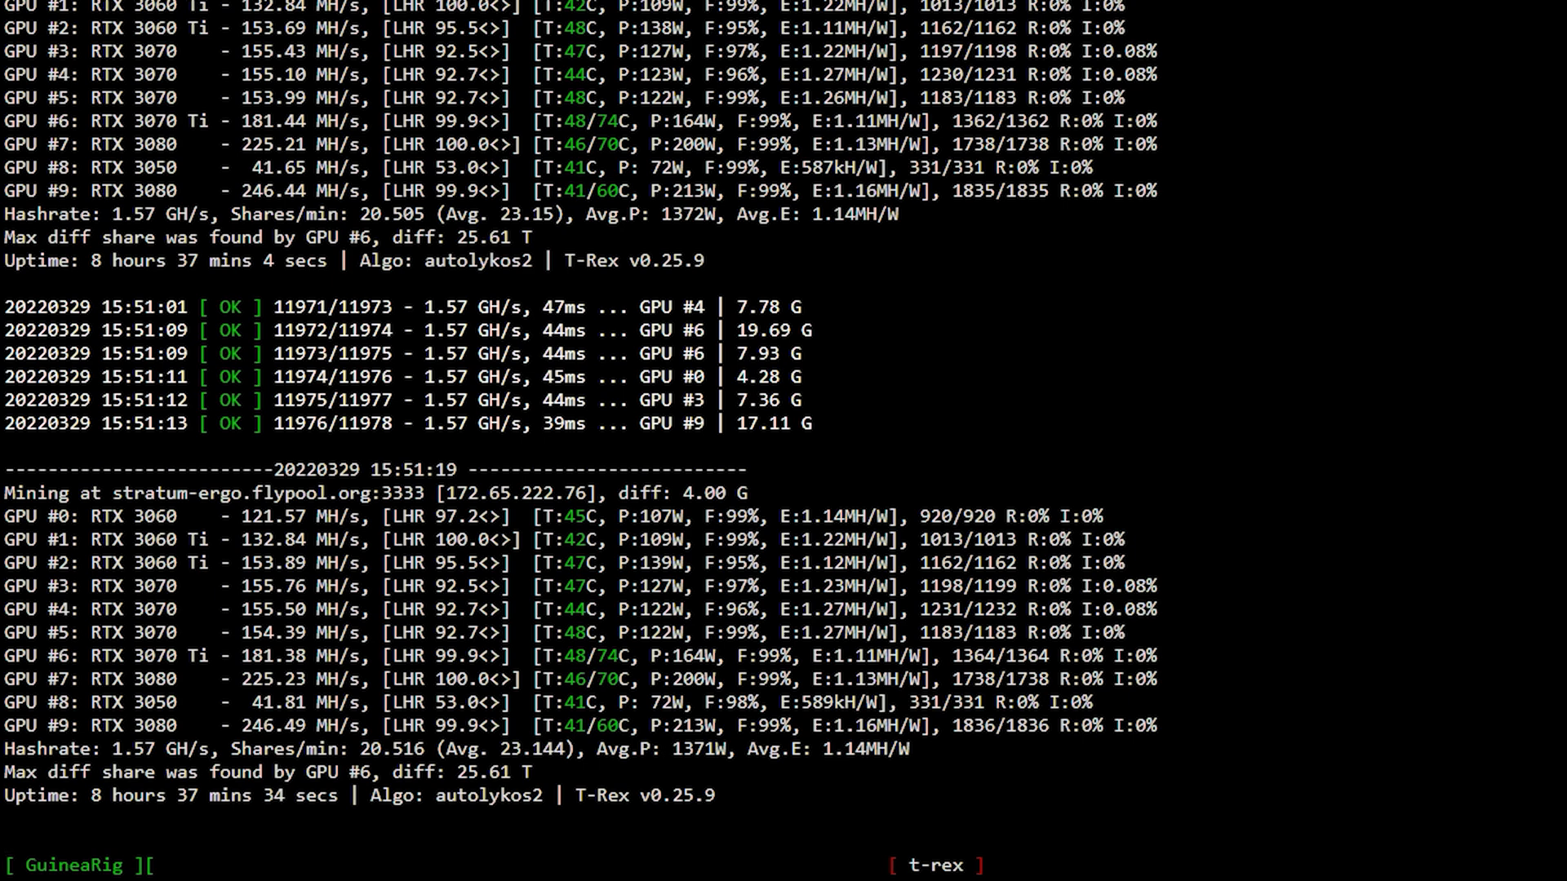
scroll("down", 3)
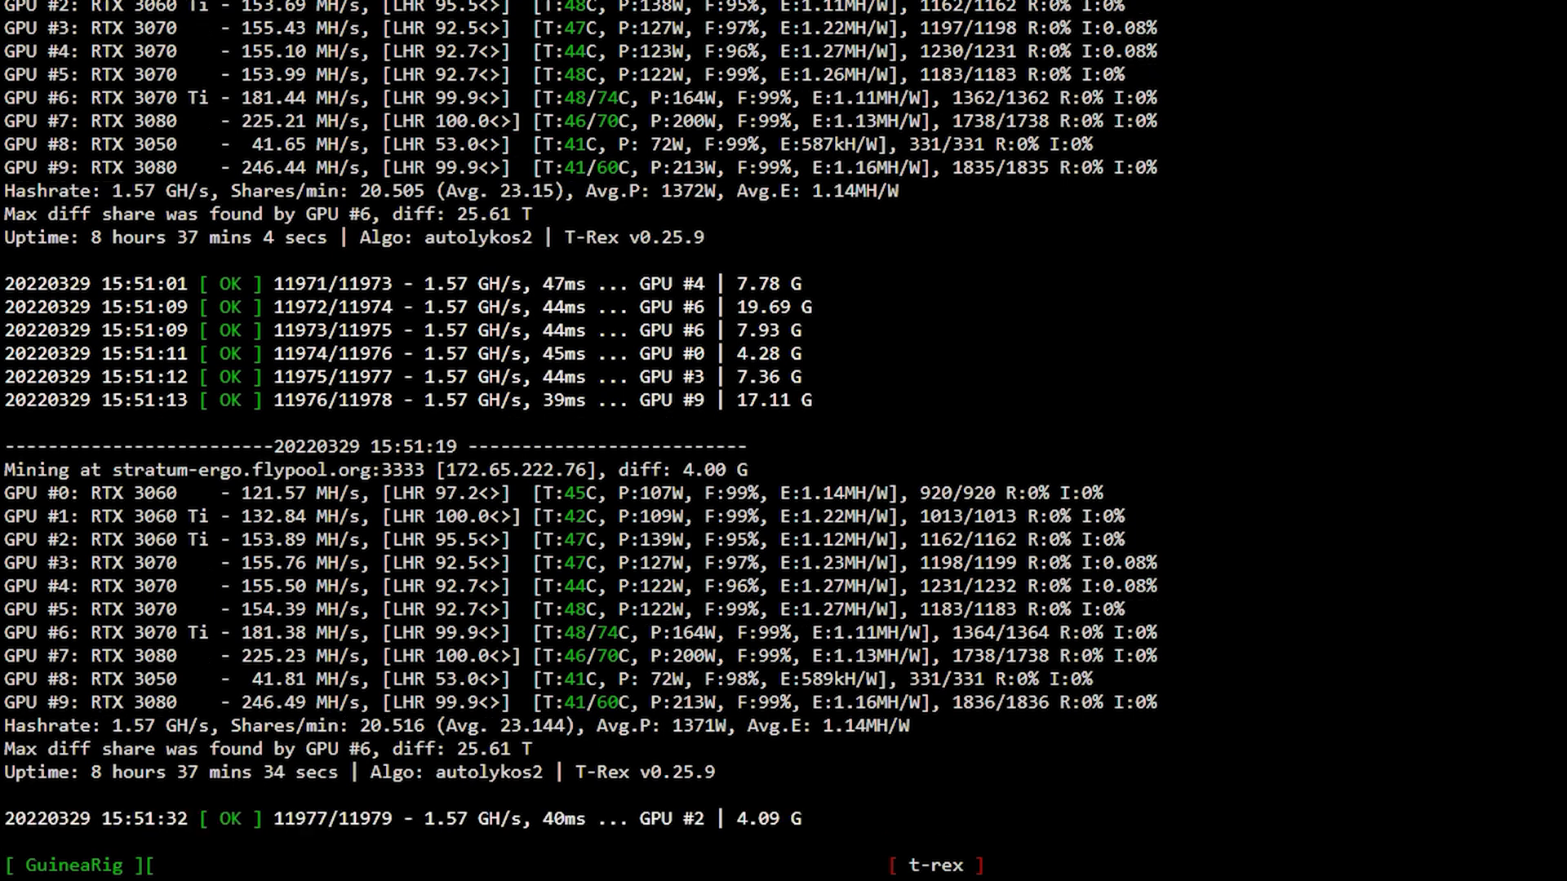
scroll("down", 3)
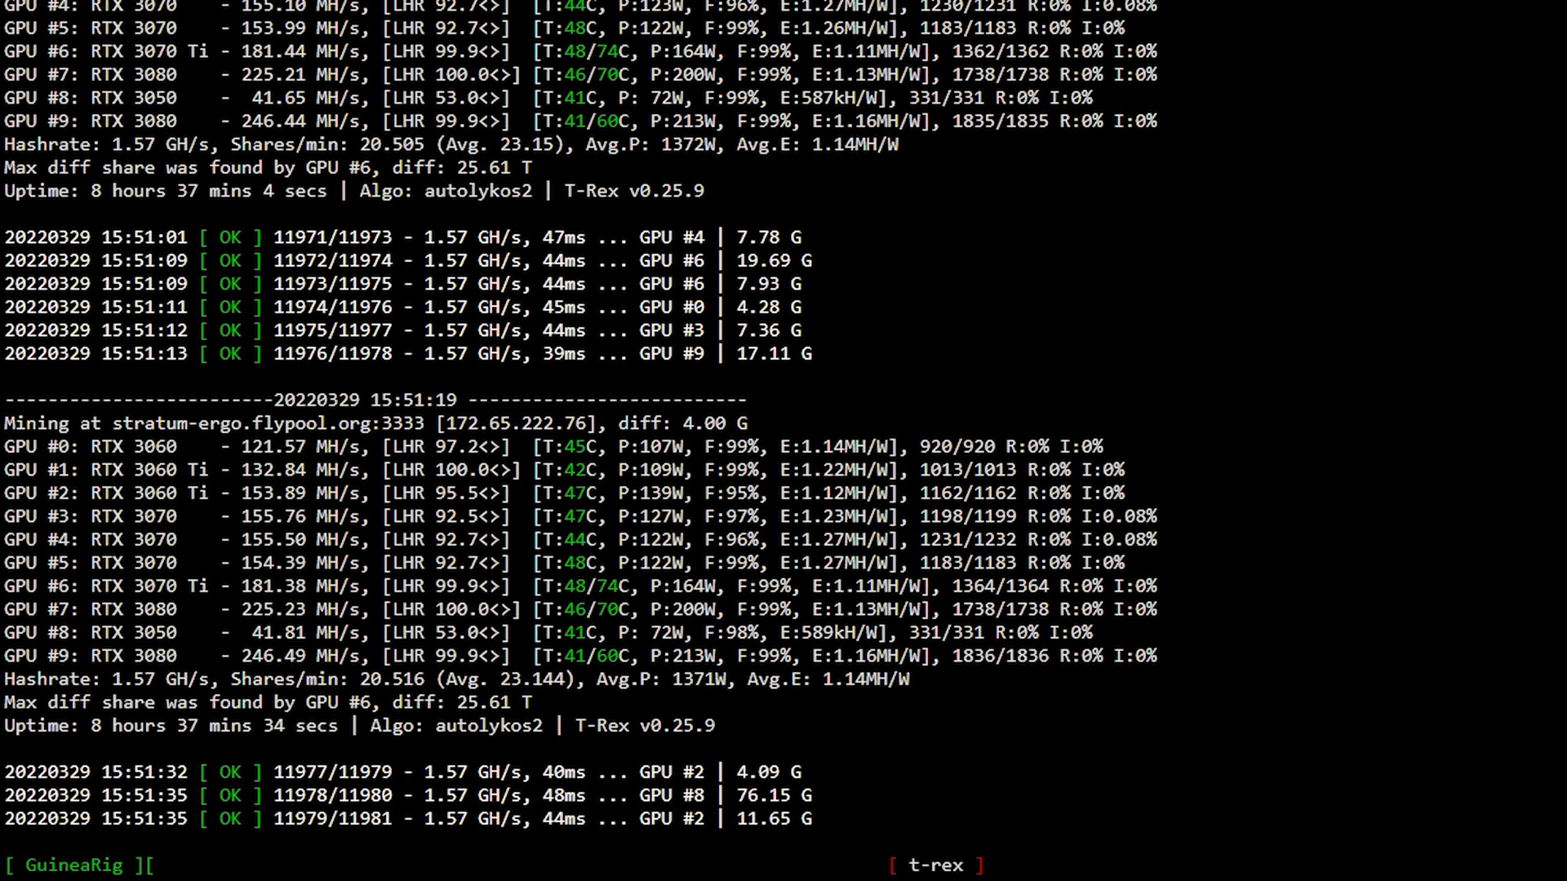
scroll("down", 3)
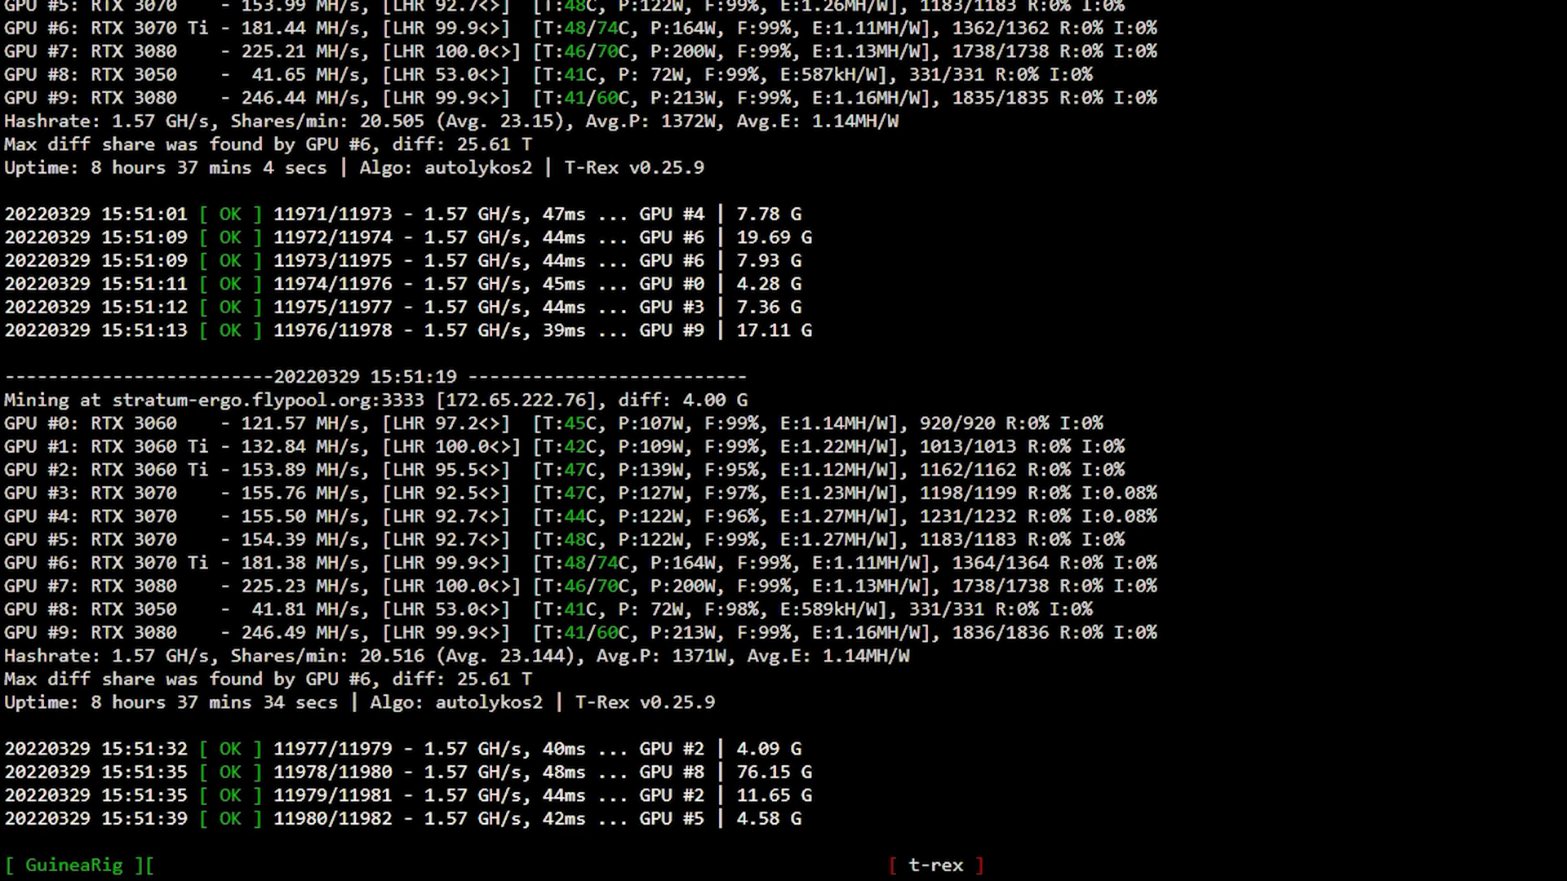
scroll("down", 3)
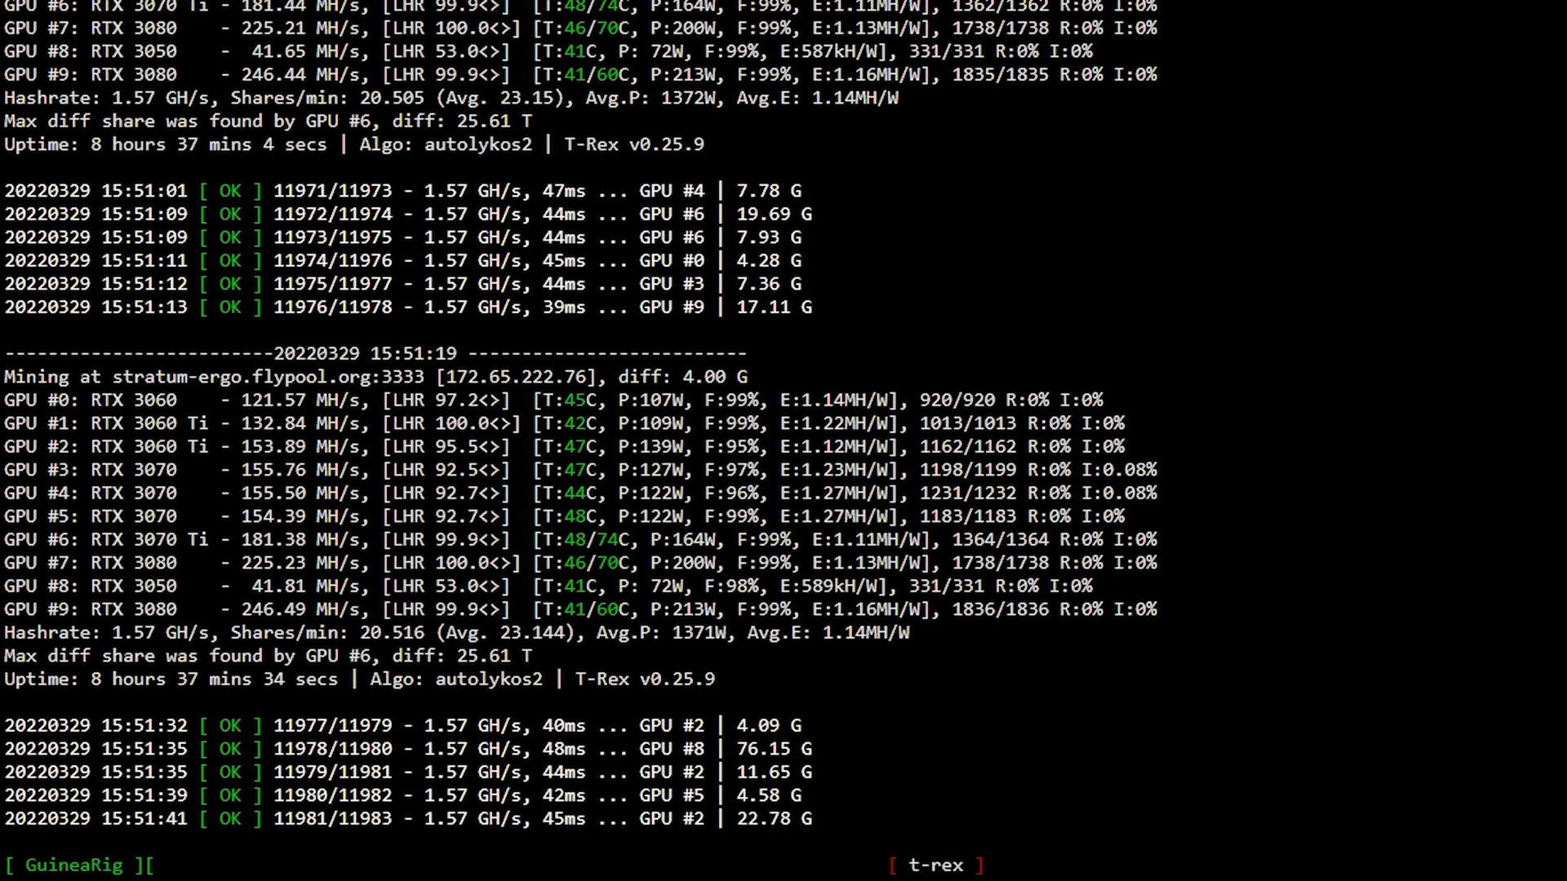
scroll("down", 3)
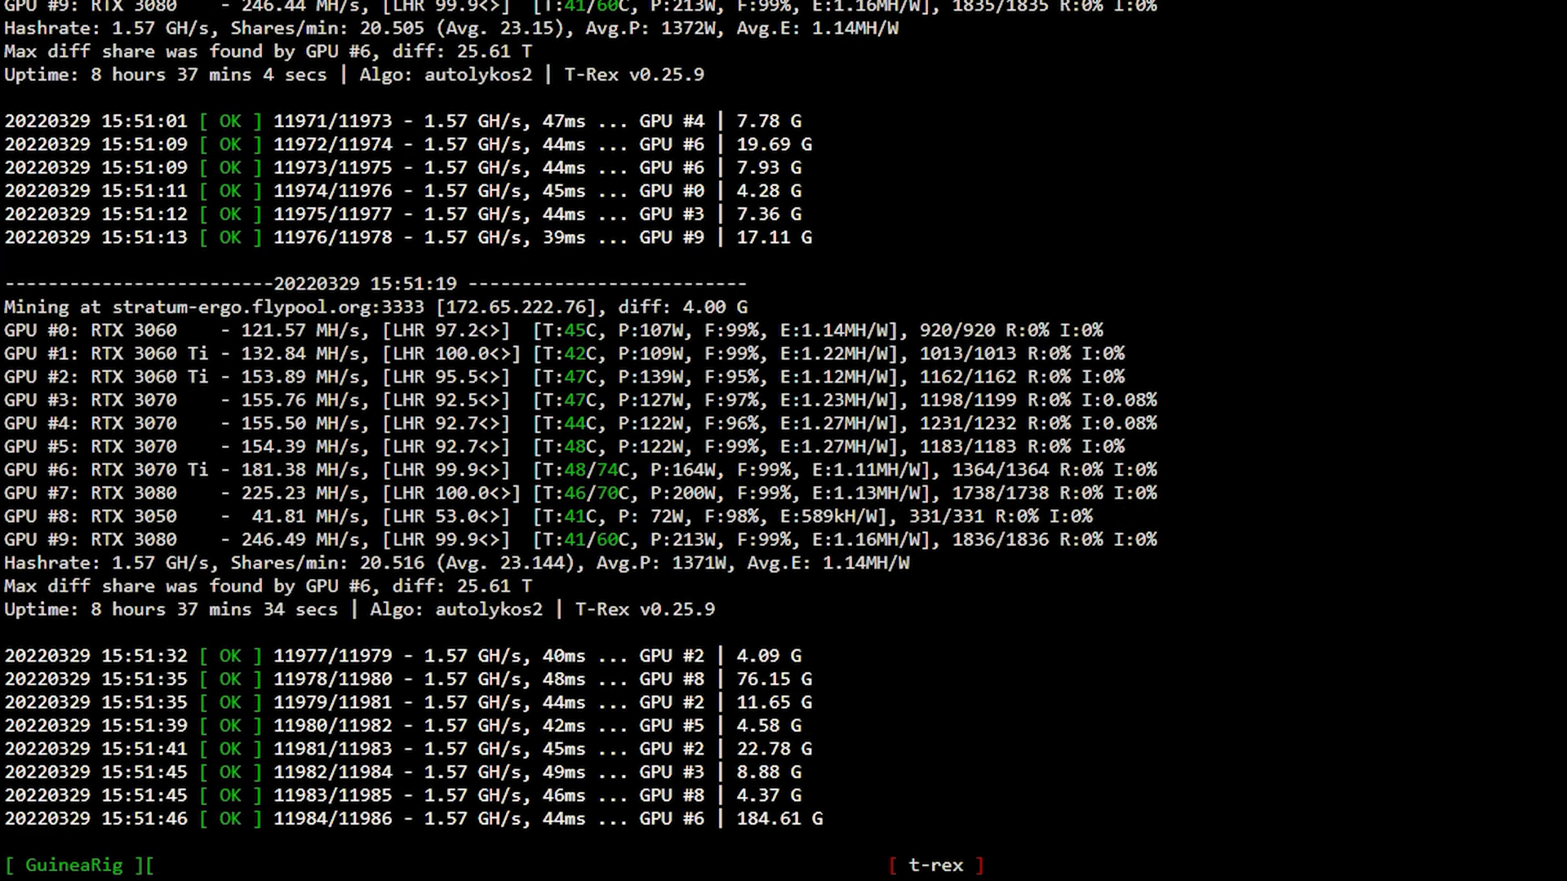
scroll("down", 3)
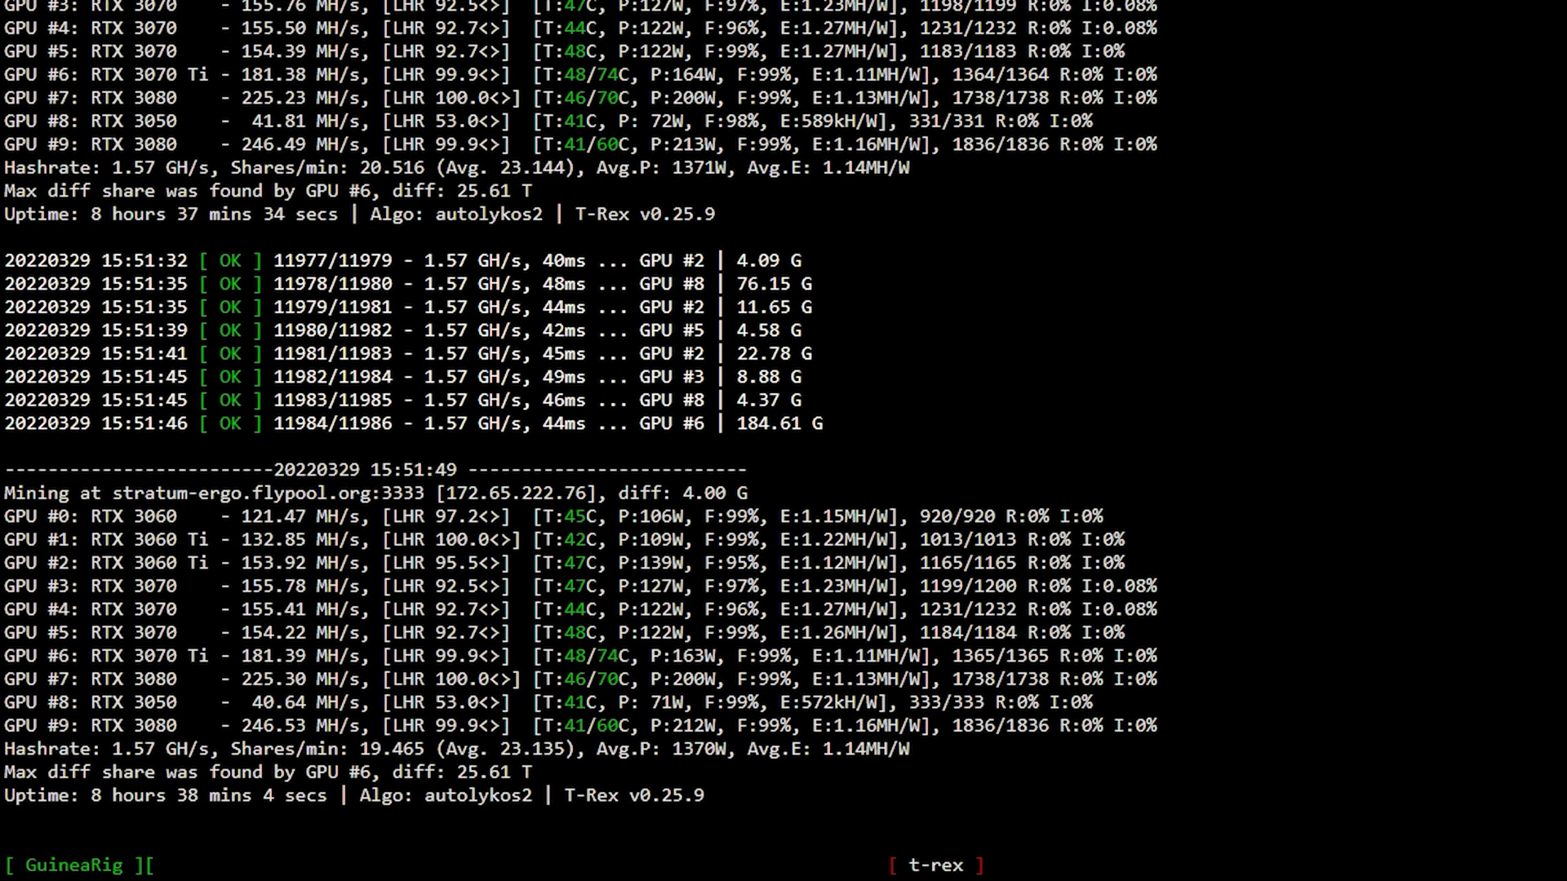
scroll("down", 3)
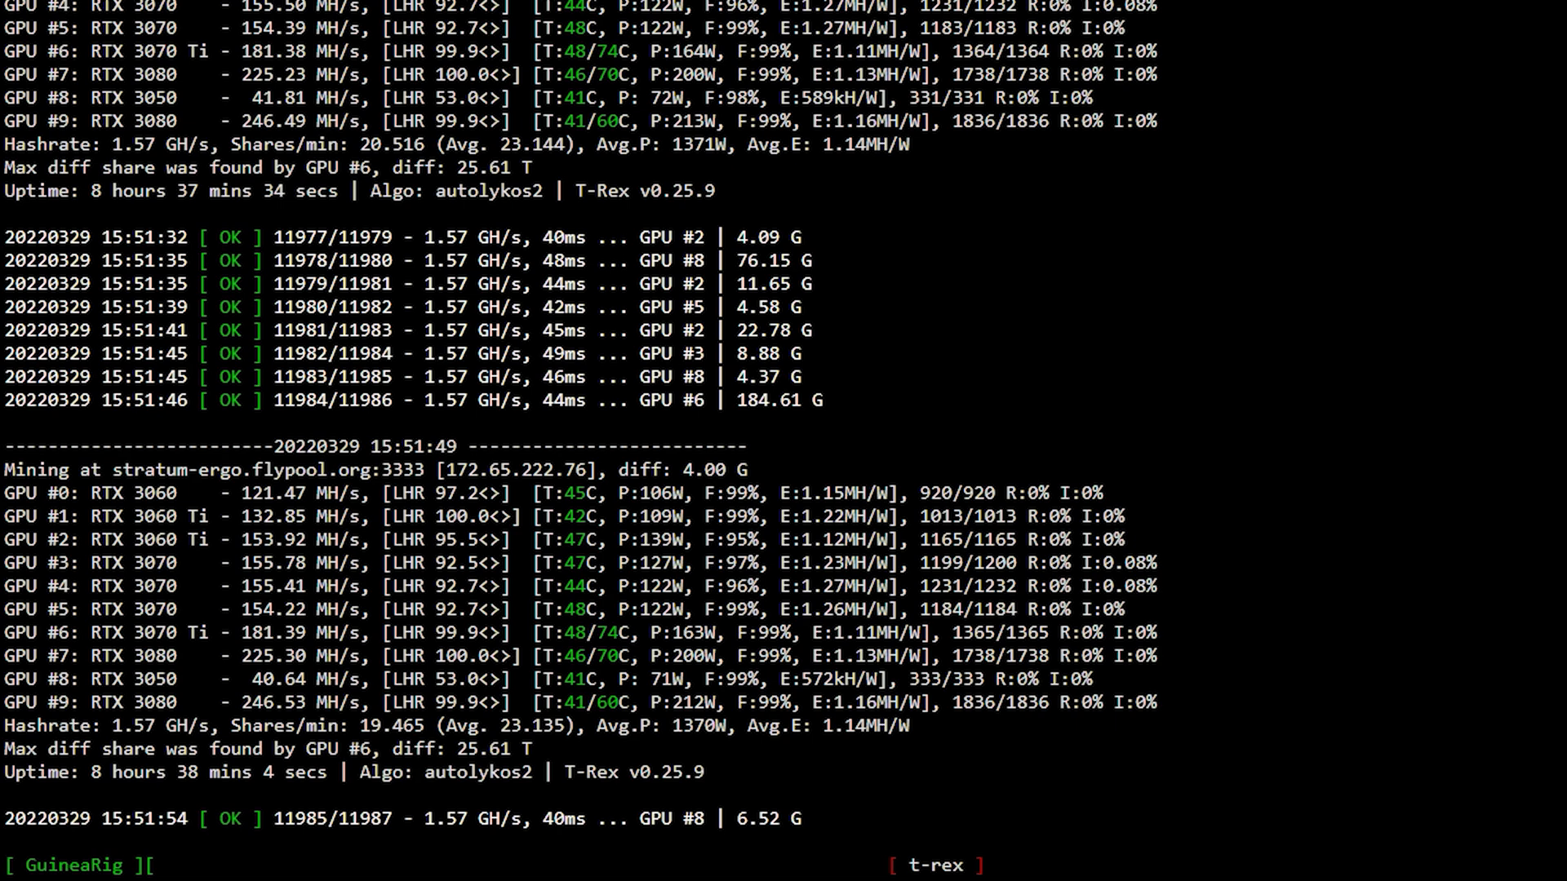
scroll("down", 3)
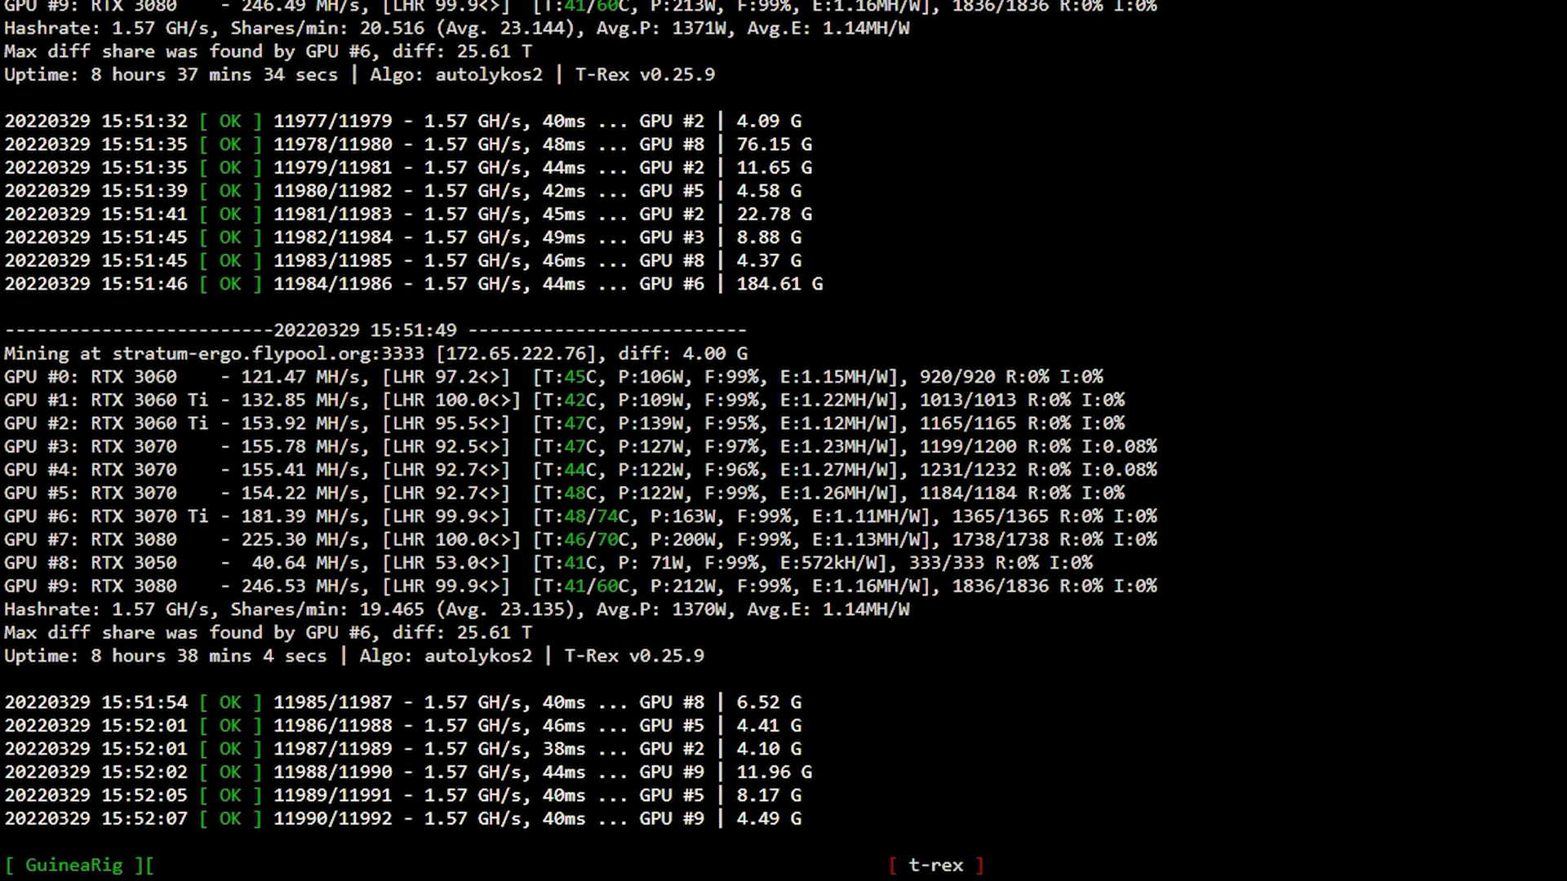
scroll("down", 3)
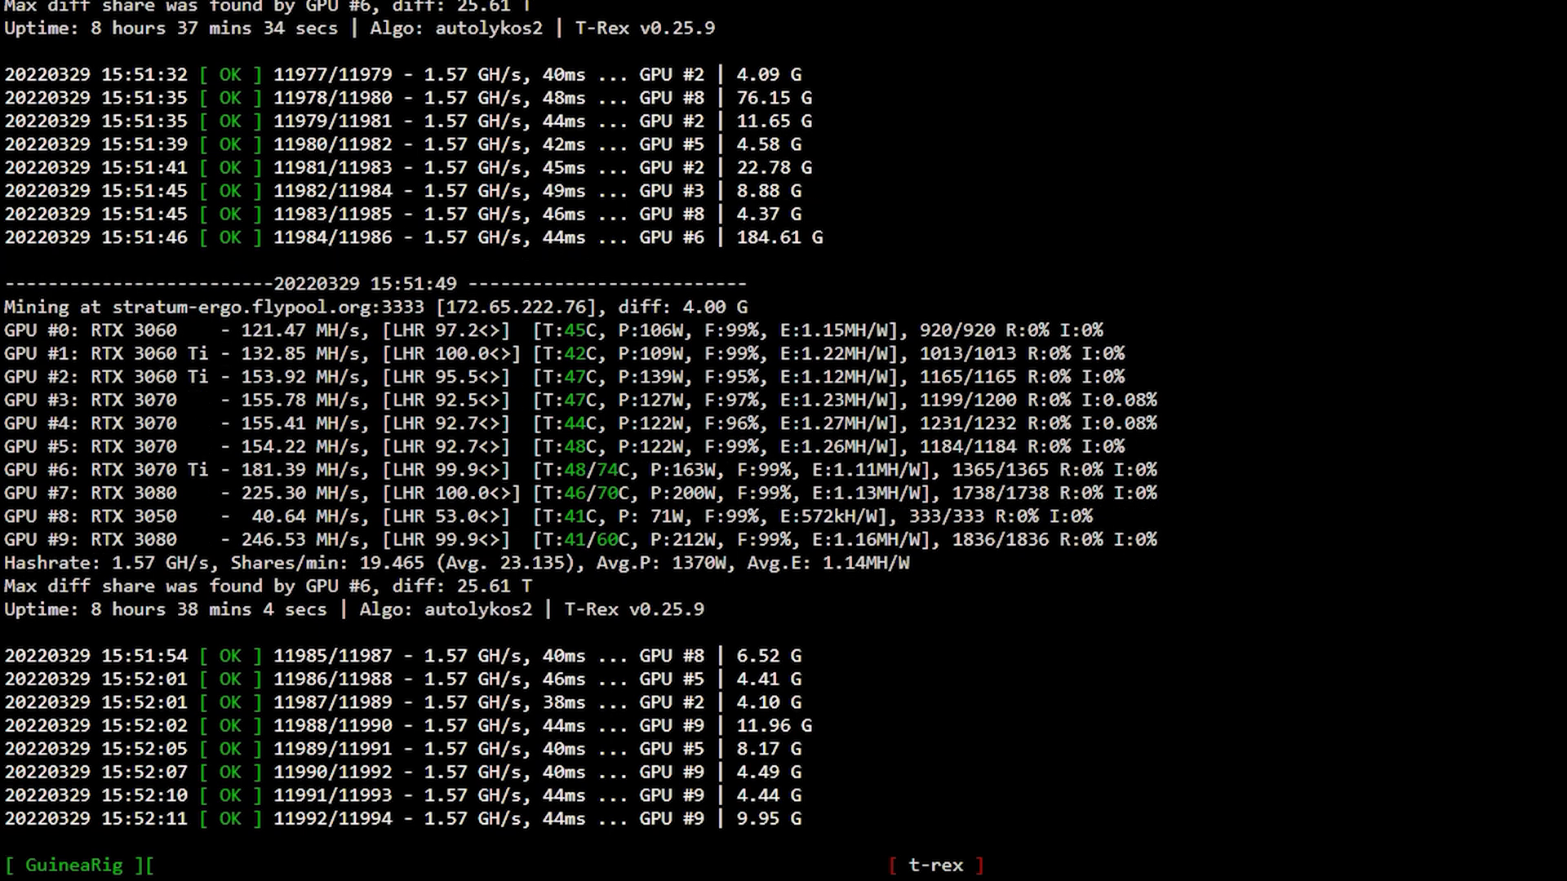
scroll("down", 3)
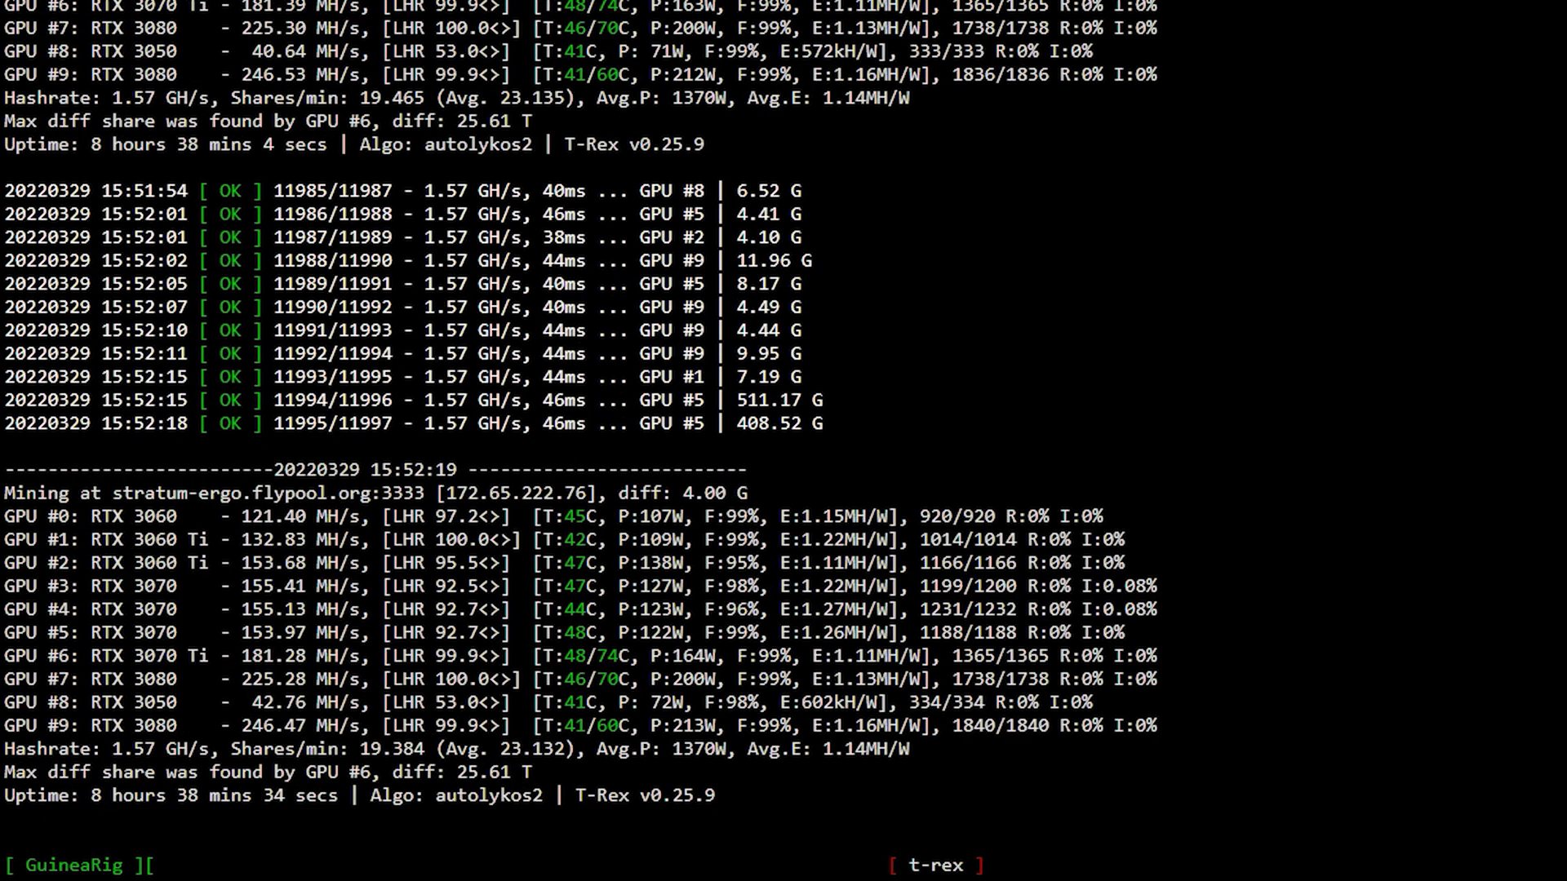
scroll("down", 3)
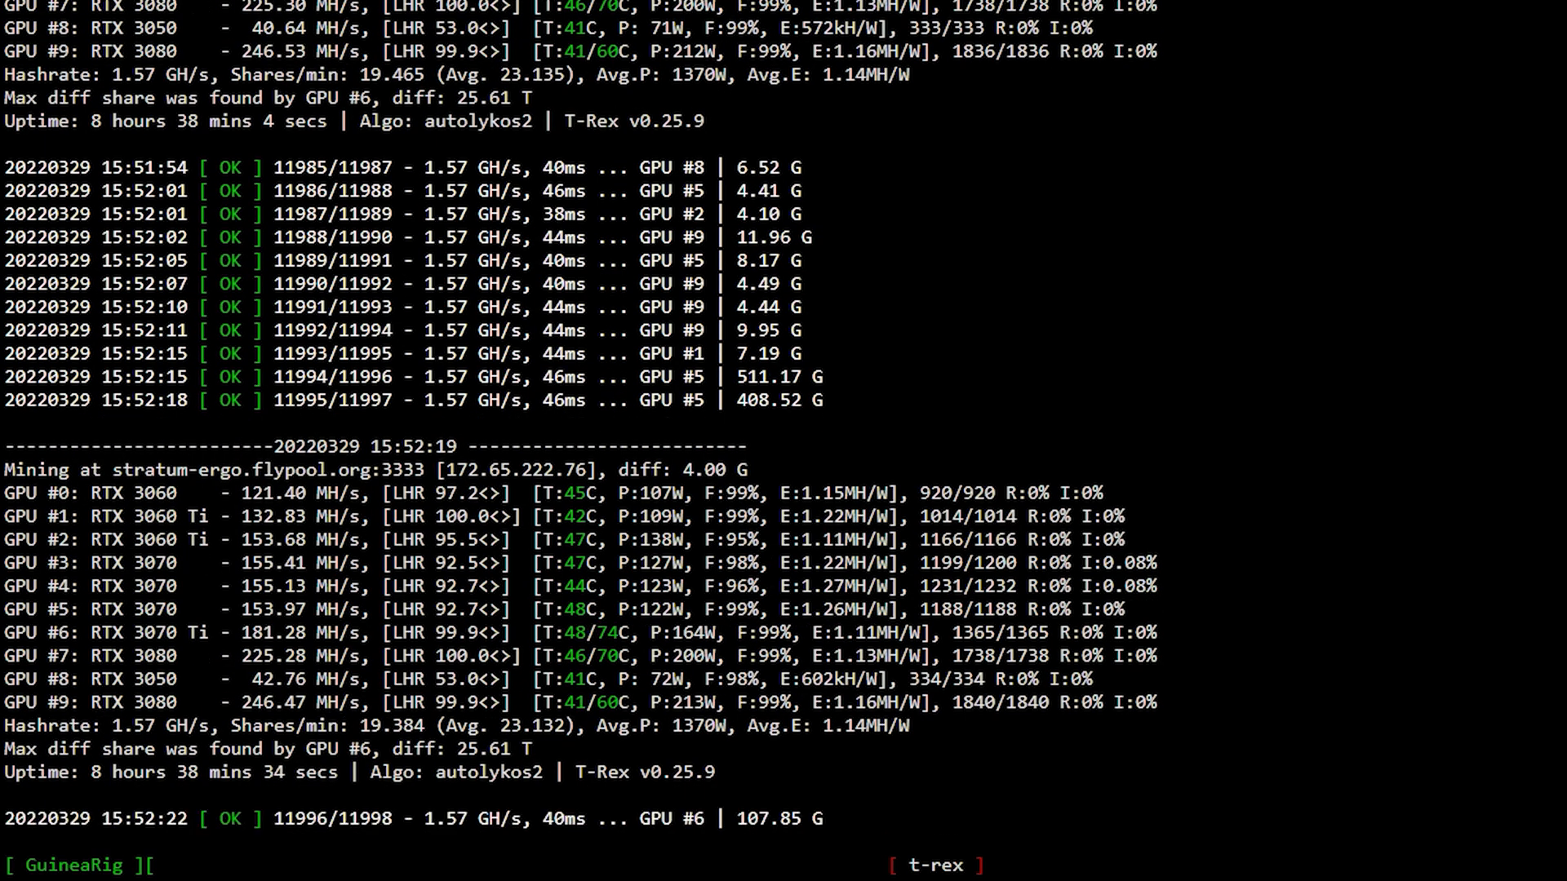